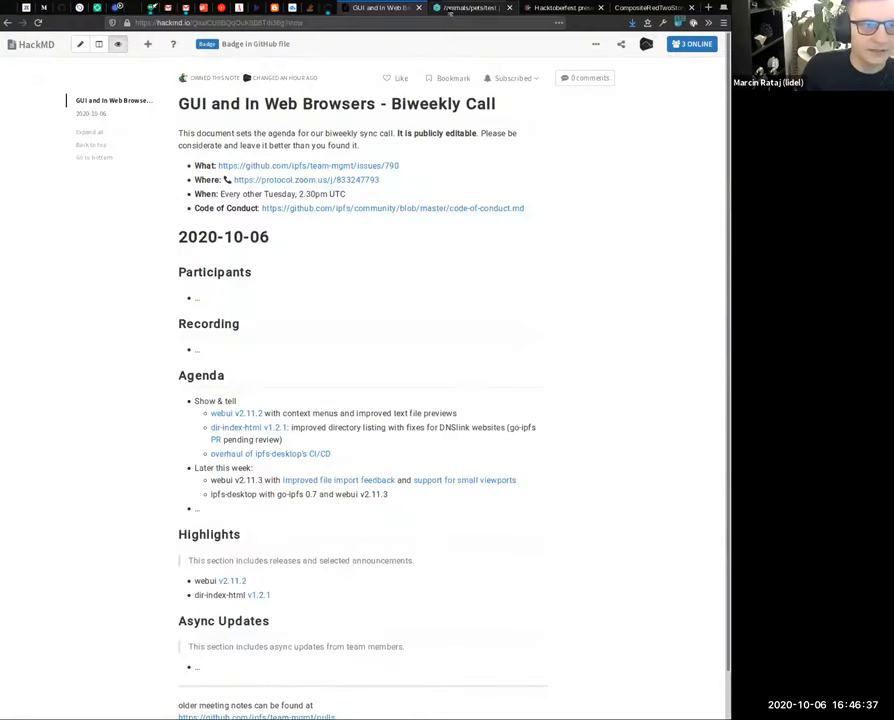
- Switch to the IPFS Web UI tab listing the seven files in animals/pets/test
{"action": "left_click", "coordinate": [470, 8]}
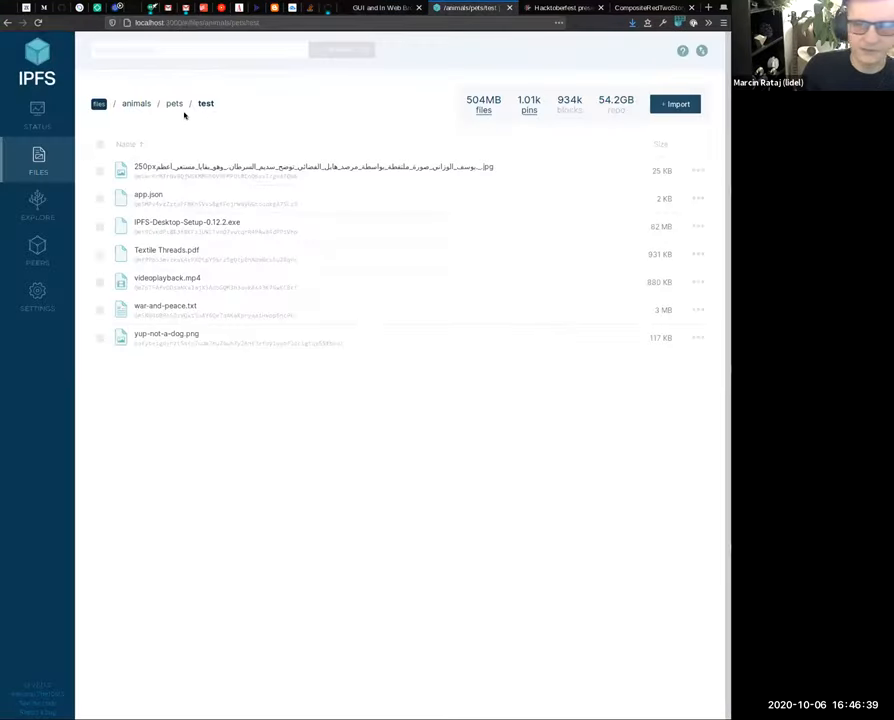
{"action": "mouse_move", "coordinate": [221, 134]}
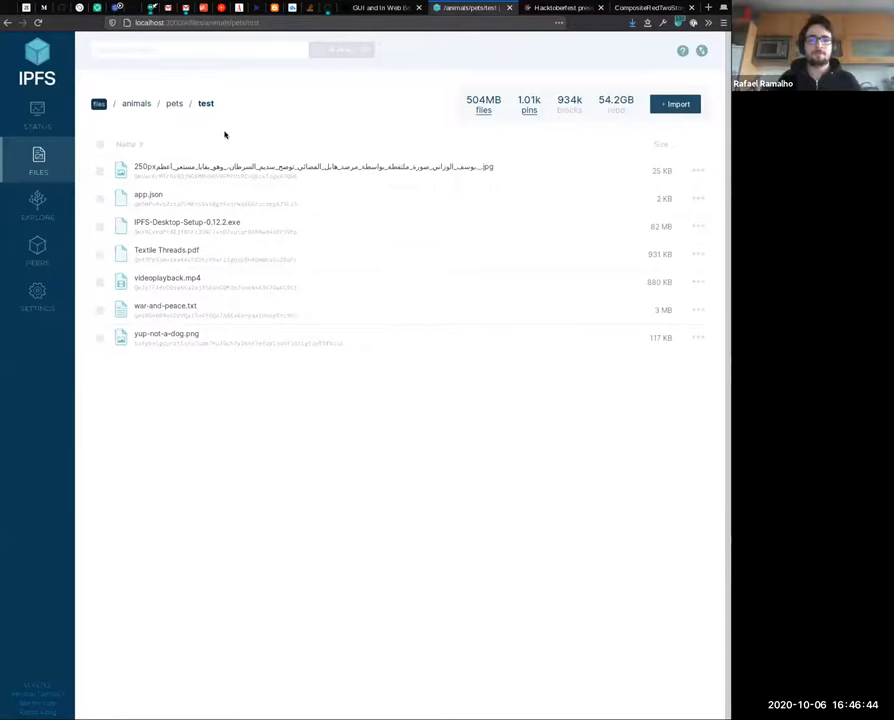
{"action": "mouse_move", "coordinate": [266, 277]}
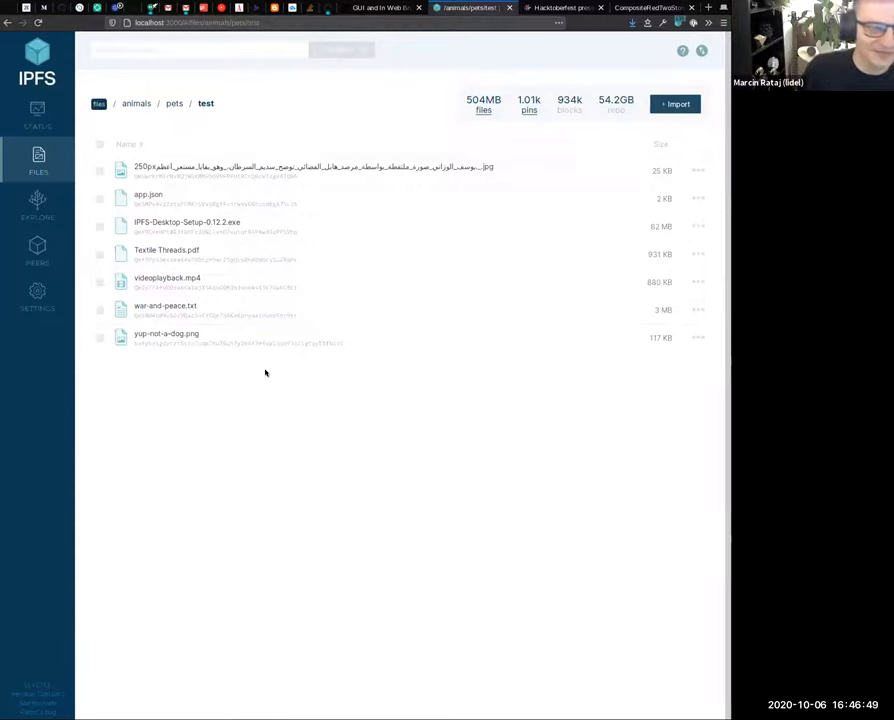
{"action": "left_click", "coordinate": [380, 8]}
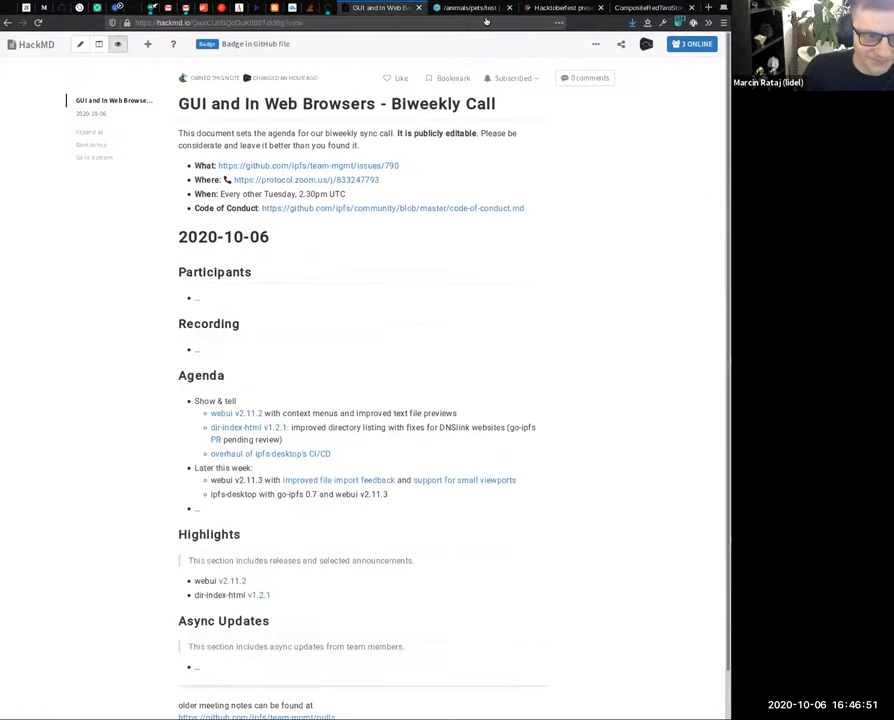
{"action": "mouse_move", "coordinate": [363, 443]}
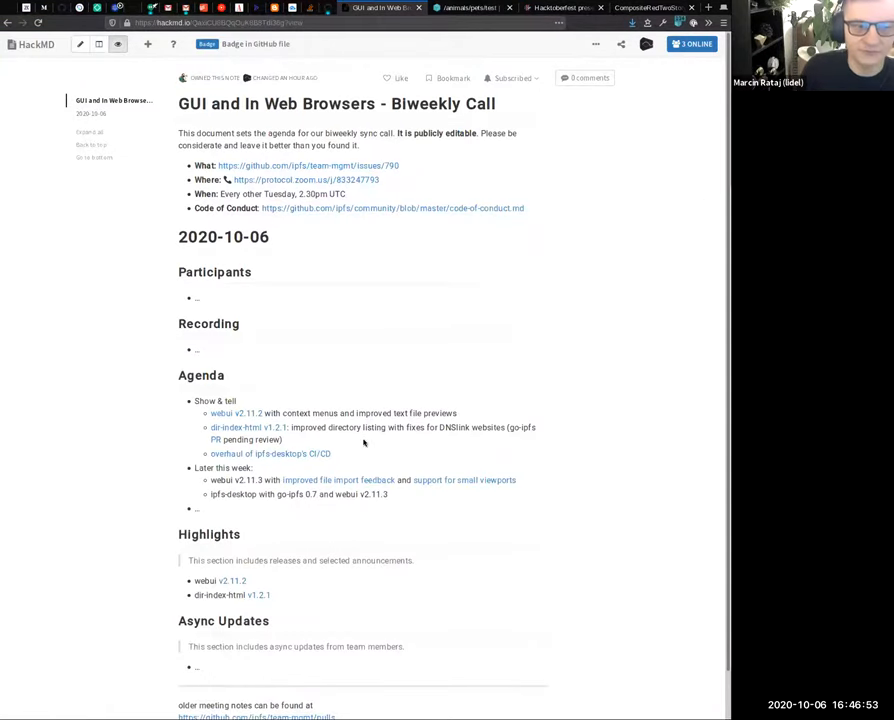
{"action": "mouse_move", "coordinate": [450, 423]}
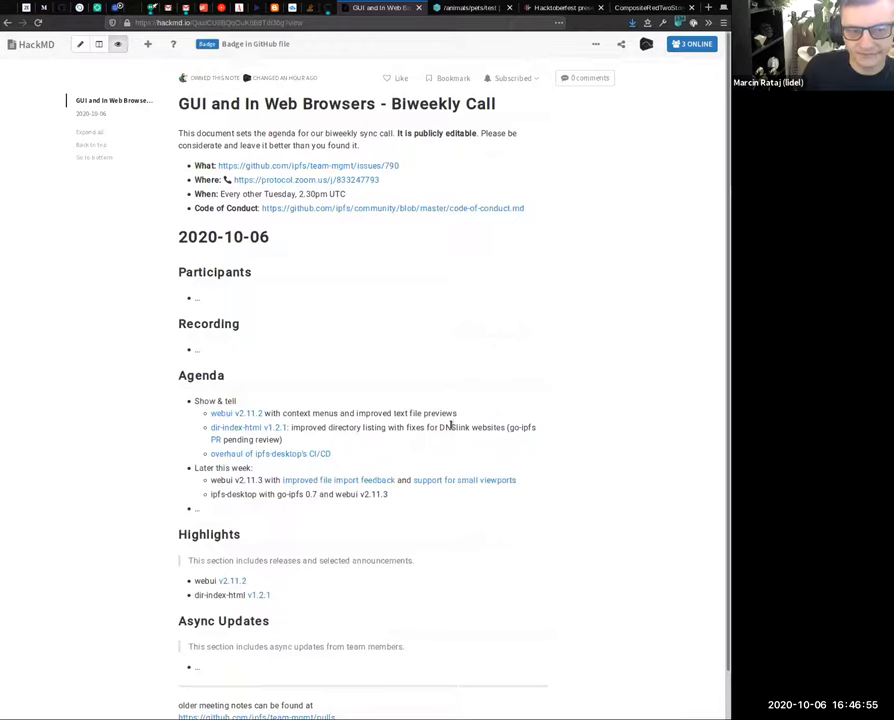
{"action": "mouse_move", "coordinate": [470, 415]}
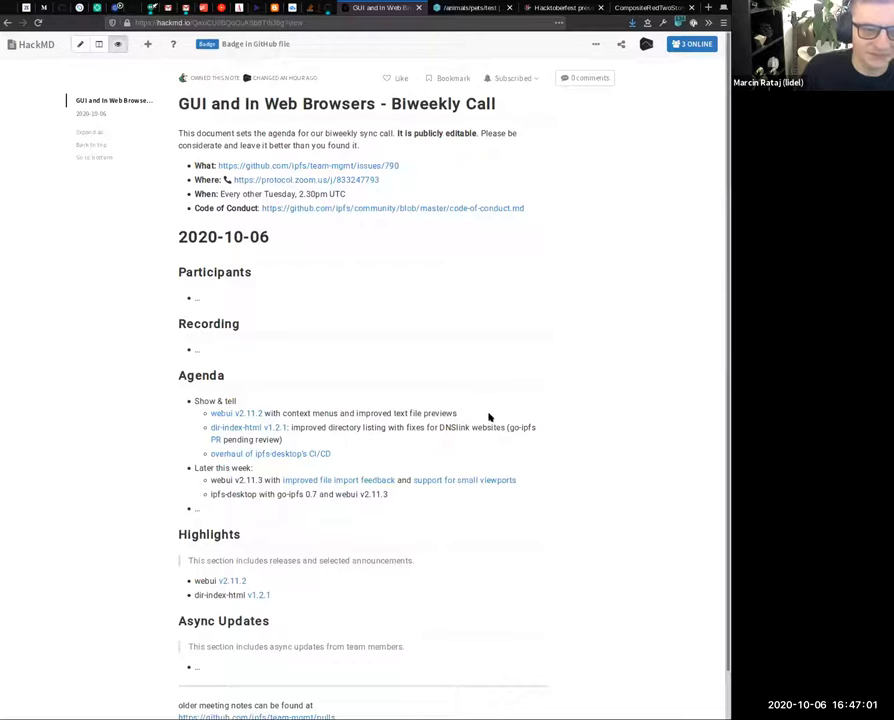
{"action": "mouse_move", "coordinate": [476, 398]}
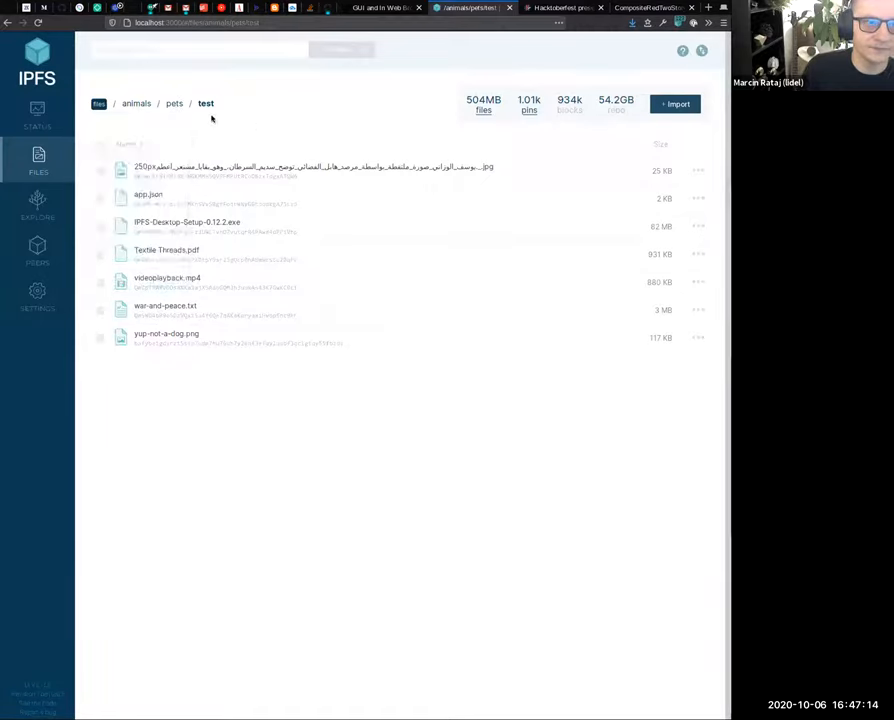
- Go to animals/pets/test, preview app.json and scroll through its JSON interface strings
{"action": "left_click", "coordinate": [174, 103]}
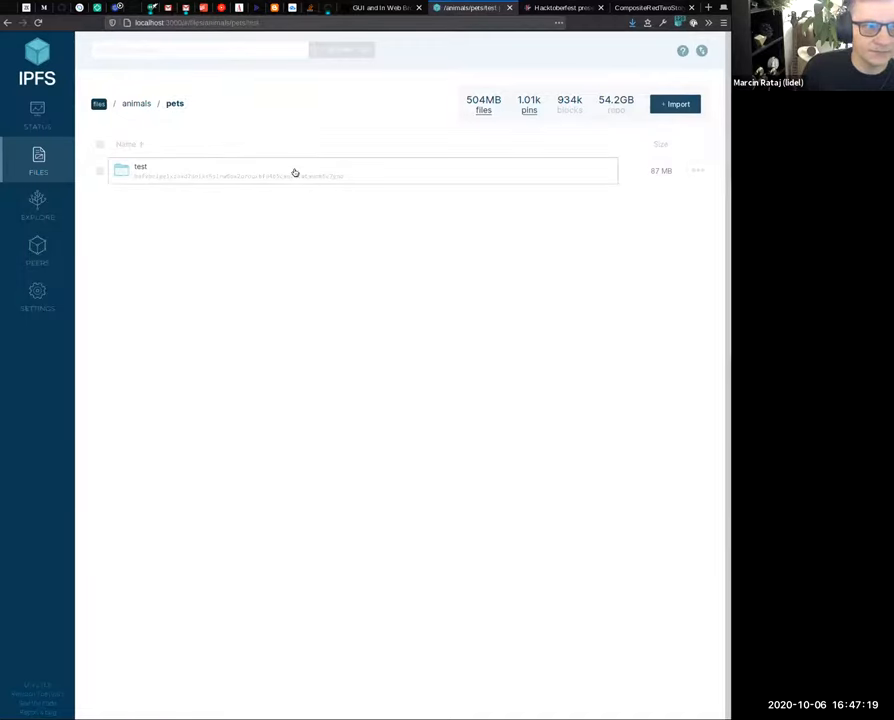
{"action": "double_click", "coordinate": [140, 170]}
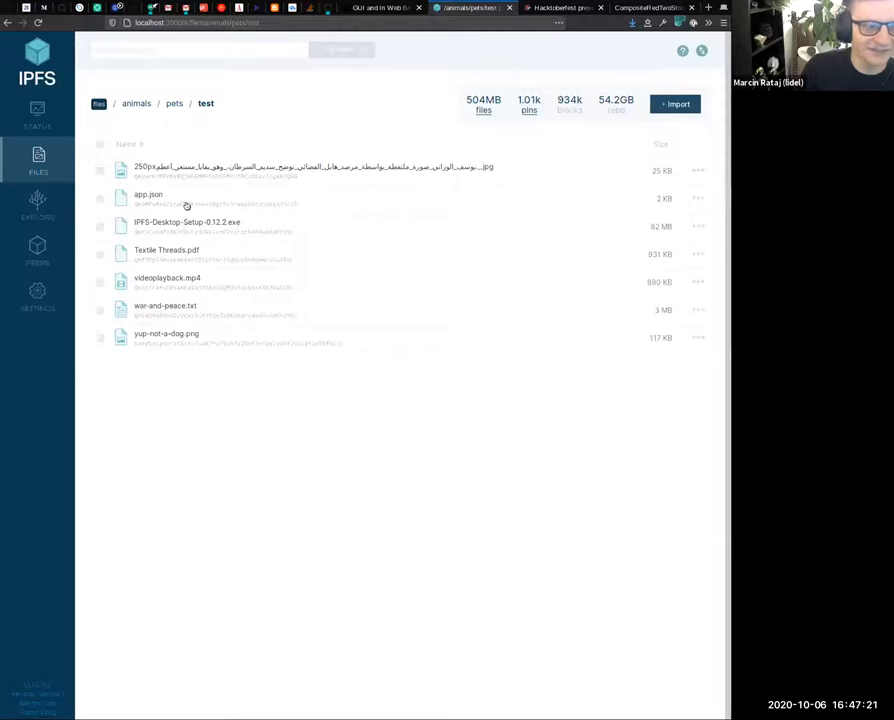
{"action": "left_click", "coordinate": [148, 194]}
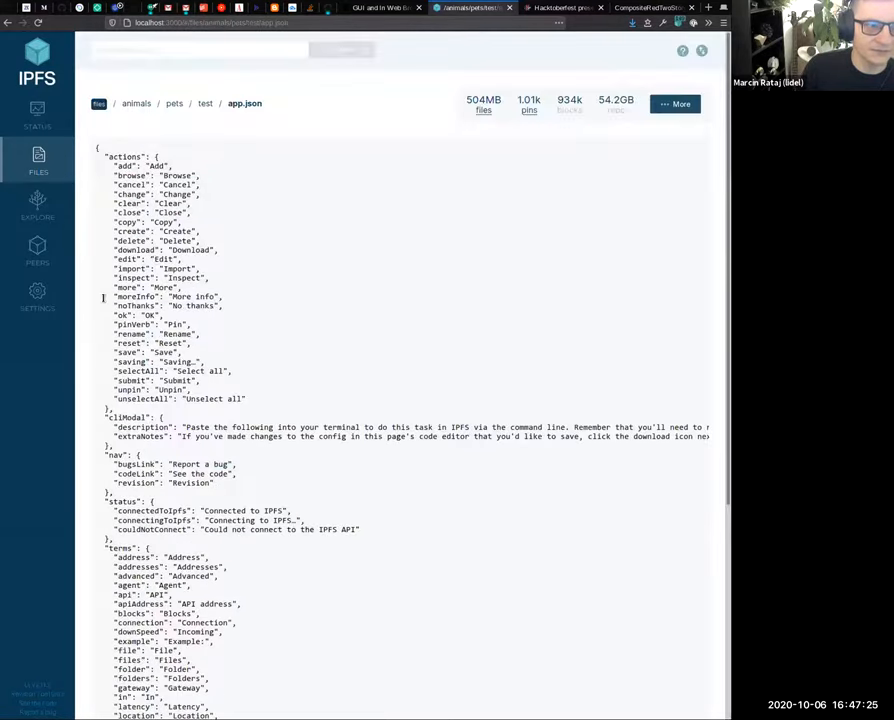
{"action": "mouse_move", "coordinate": [628, 128]}
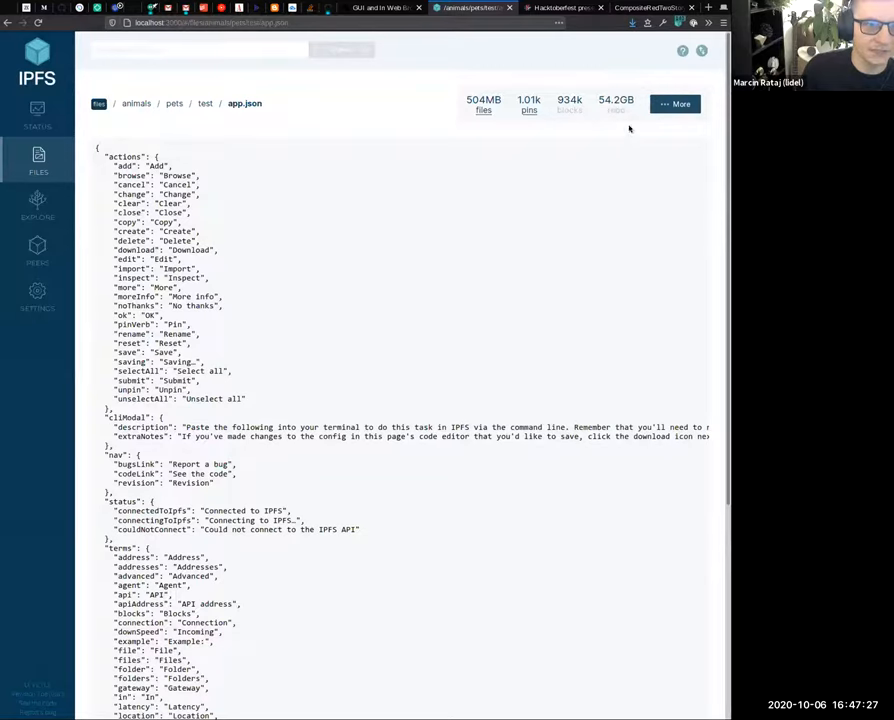
{"action": "left_click", "coordinate": [675, 103]}
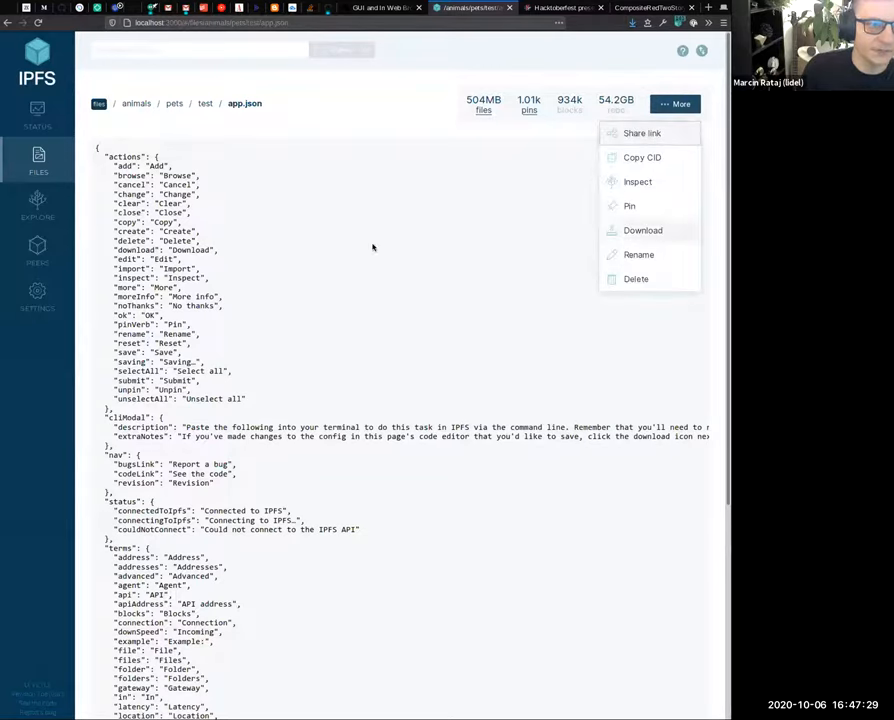
{"action": "scroll", "scroll_direction": "down", "scroll_amount": 3}
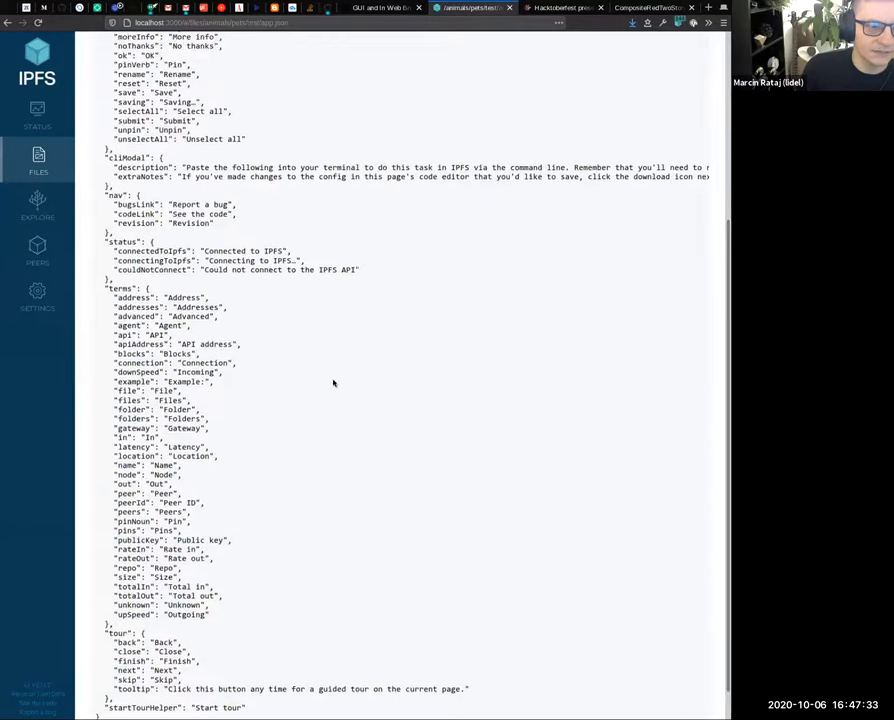
{"action": "scroll", "scroll_direction": "down", "scroll_amount": 3}
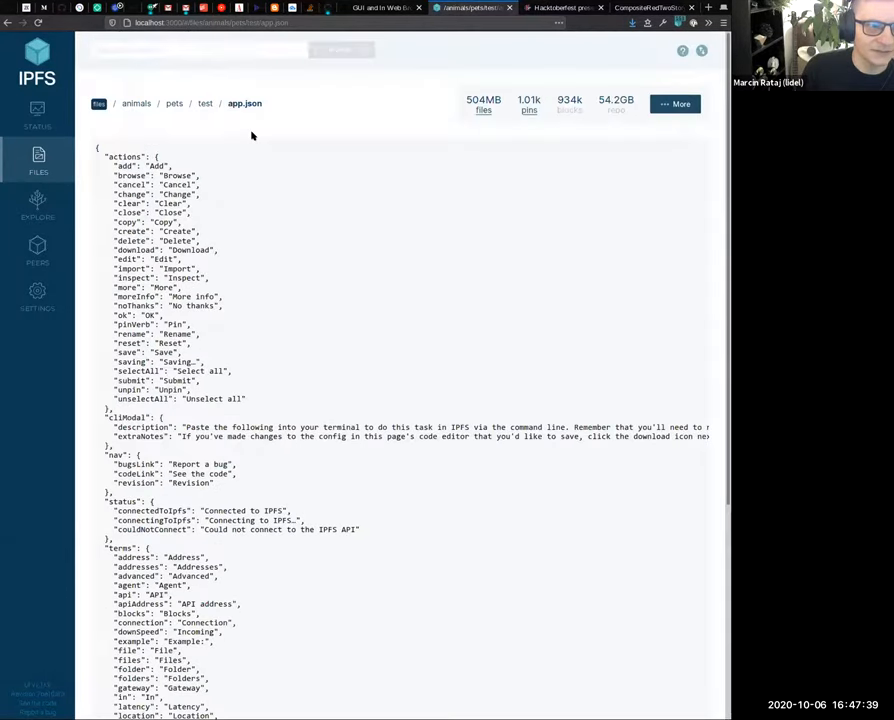
- Preview war-and-peace.txt and scroll through the text to the start of Chapter III
{"action": "left_click", "coordinate": [205, 103]}
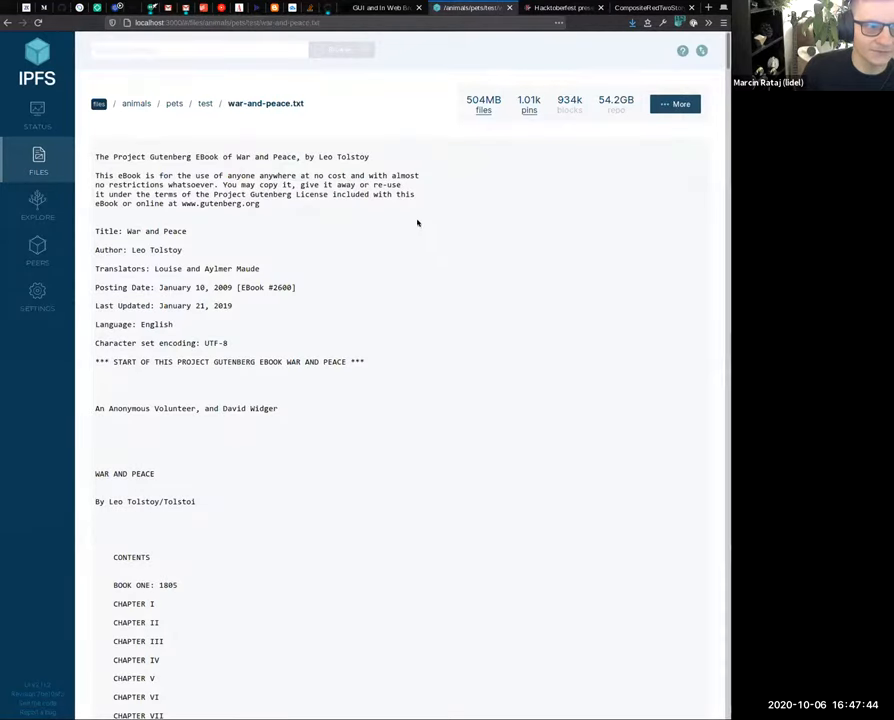
{"action": "mouse_move", "coordinate": [486, 239]}
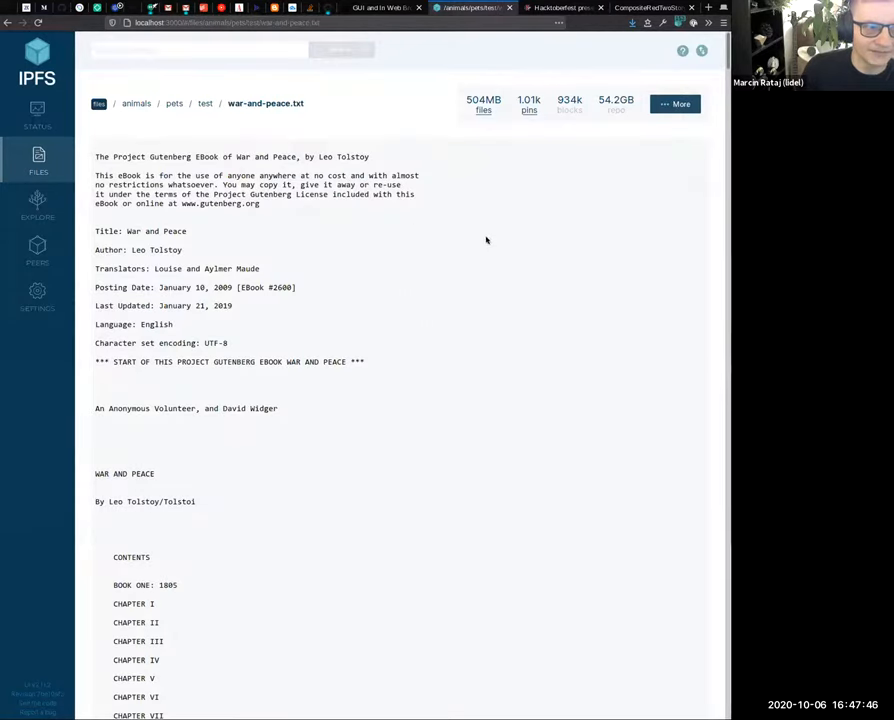
{"action": "mouse_move", "coordinate": [497, 233]}
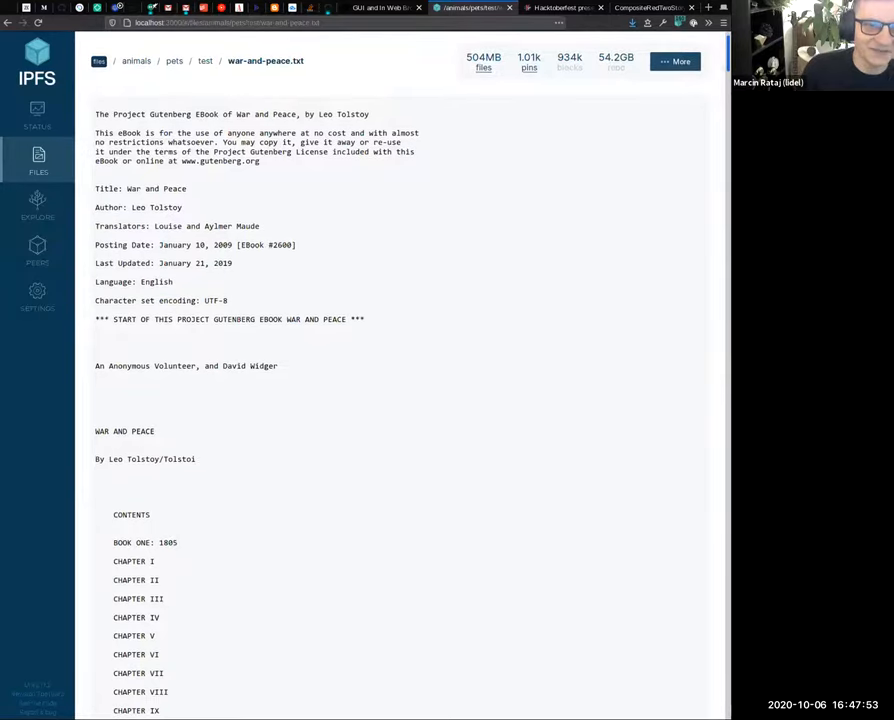
{"action": "scroll", "scroll_direction": "down", "scroll_amount": 3}
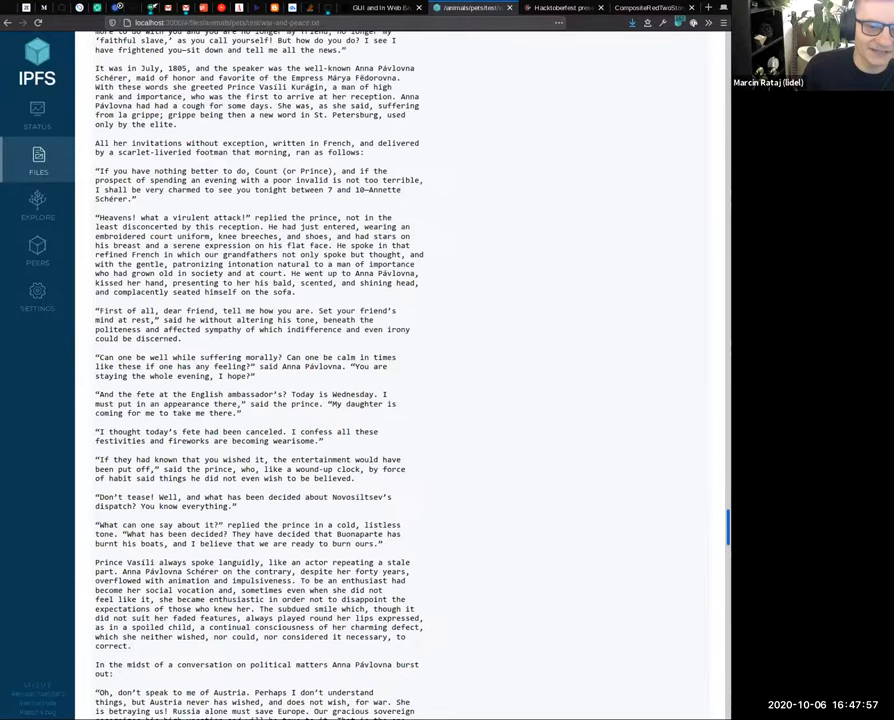
{"action": "scroll", "scroll_direction": "down", "scroll_amount": 3}
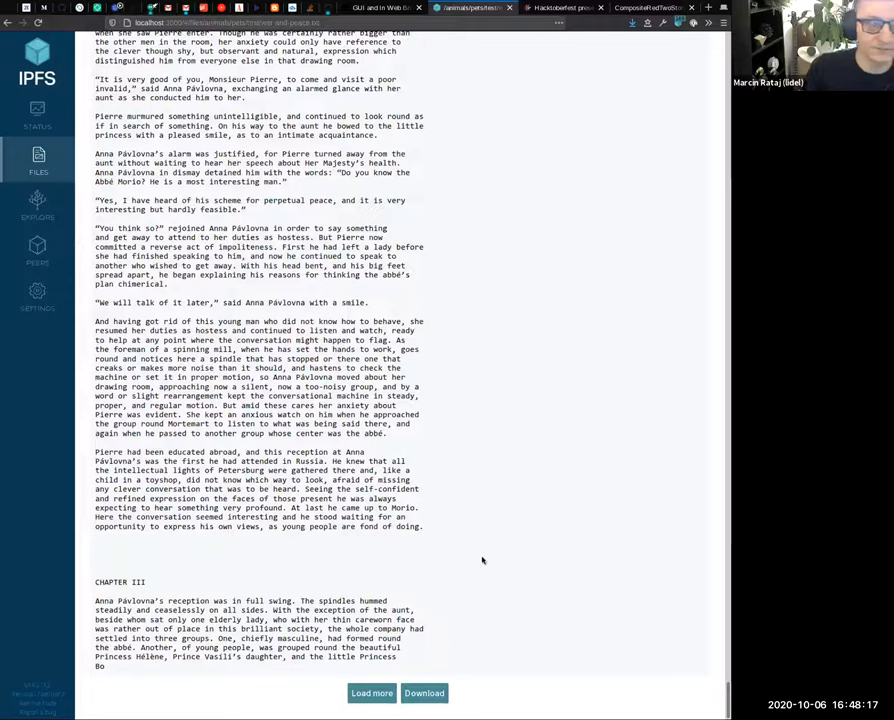
{"action": "mouse_move", "coordinate": [492, 422]}
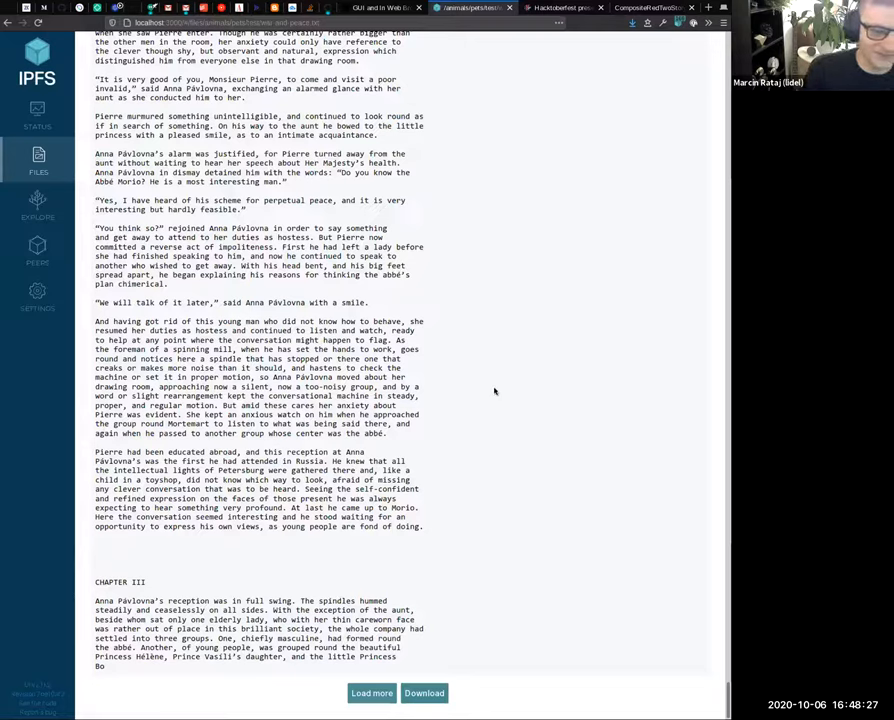
{"action": "mouse_move", "coordinate": [637, 697]}
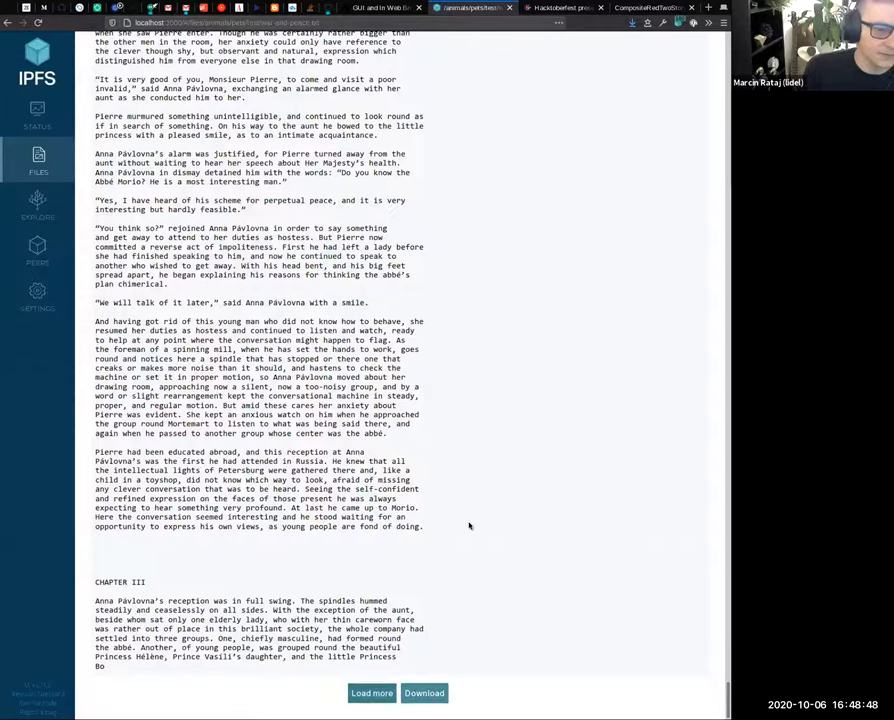
- Load more of the War and Peace preview and scroll further down
{"action": "left_click", "coordinate": [371, 692]}
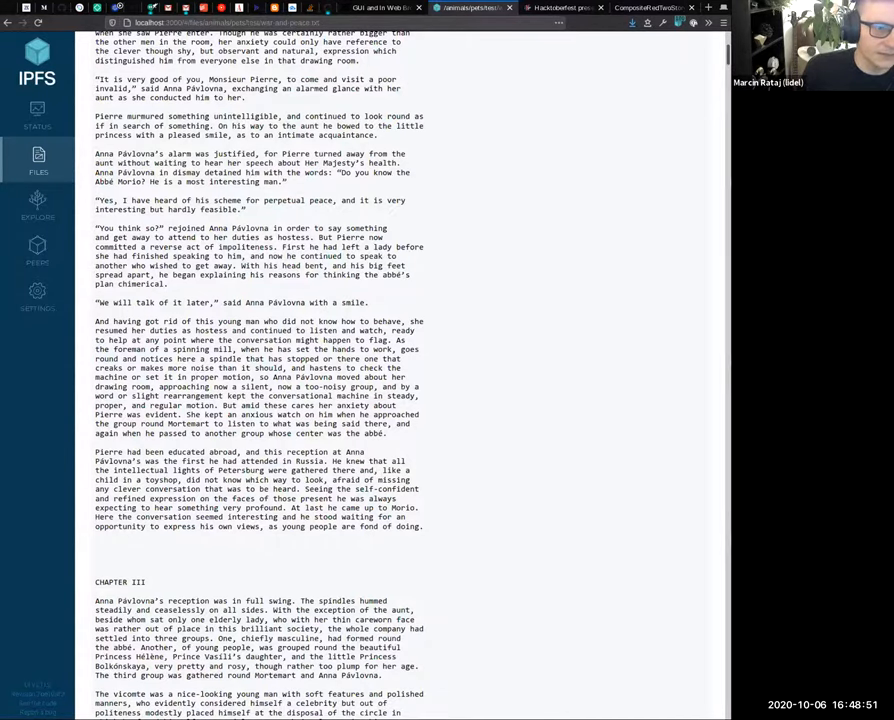
{"action": "scroll", "scroll_direction": "down", "scroll_amount": 3}
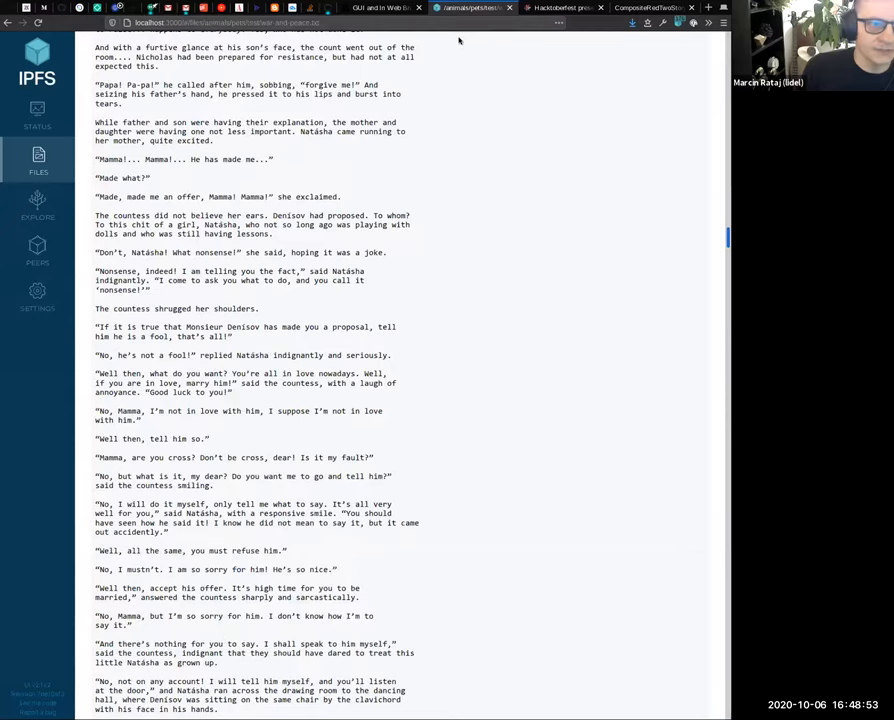
{"action": "scroll", "scroll_direction": "down", "scroll_amount": 3}
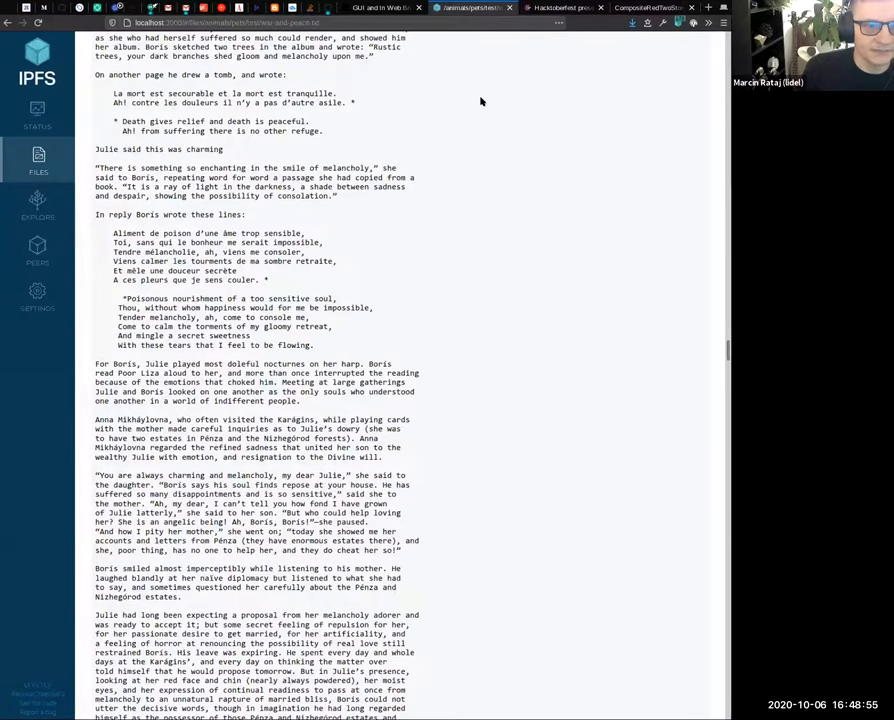
{"action": "mouse_move", "coordinate": [480, 163]}
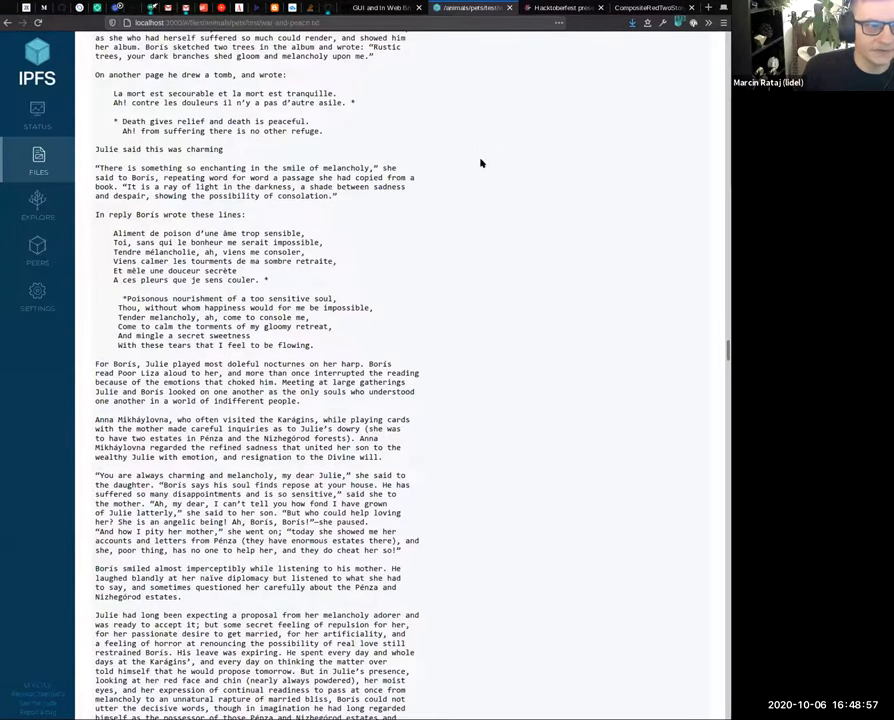
- Glance at the call agenda notes, then return to the Web UI test folder
{"action": "left_click", "coordinate": [470, 8]}
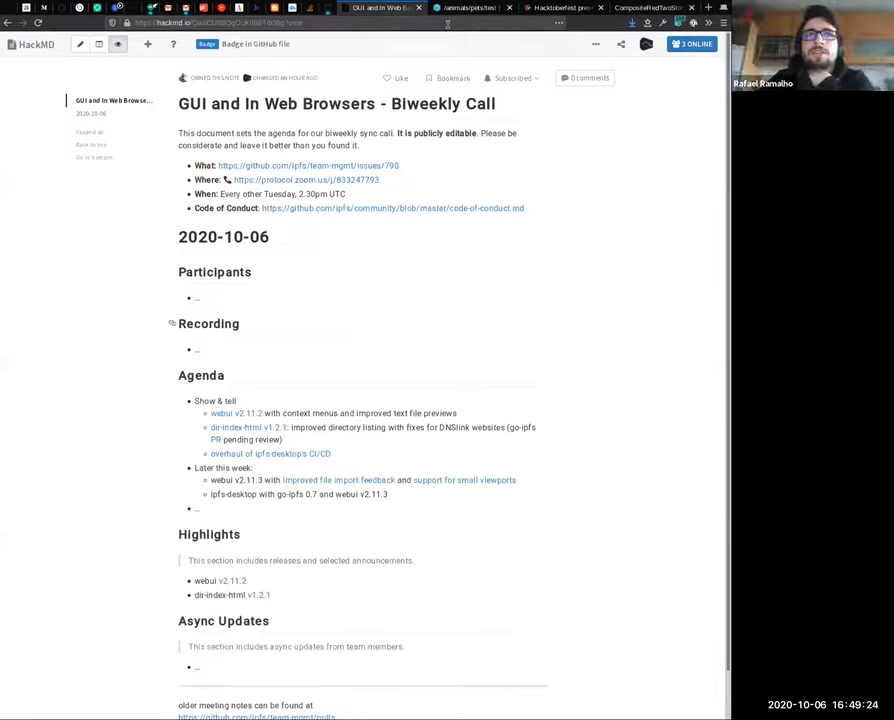
{"action": "left_click", "coordinate": [470, 8]}
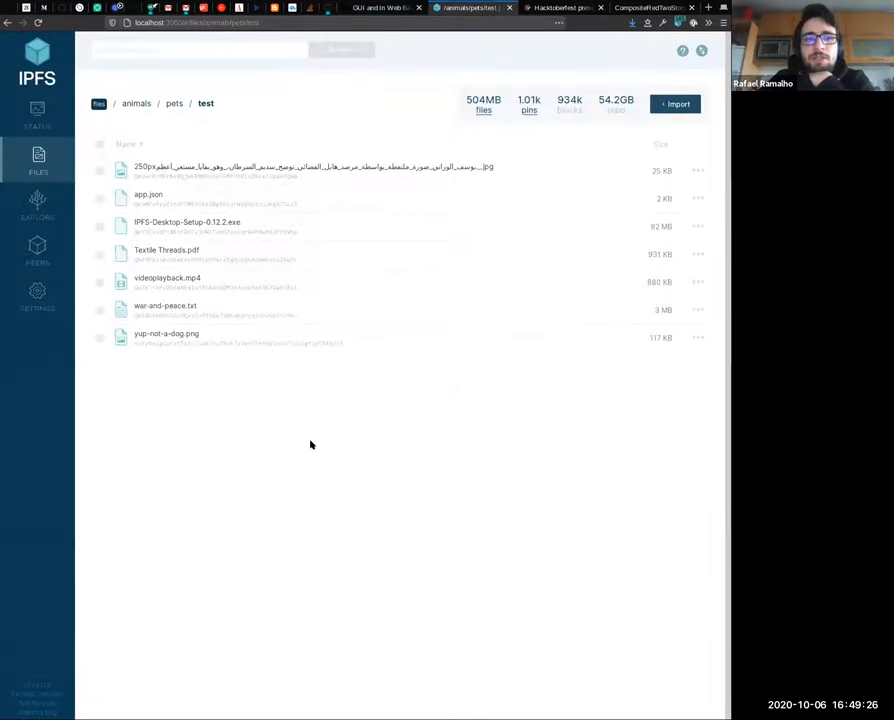
{"action": "mouse_move", "coordinate": [210, 177]}
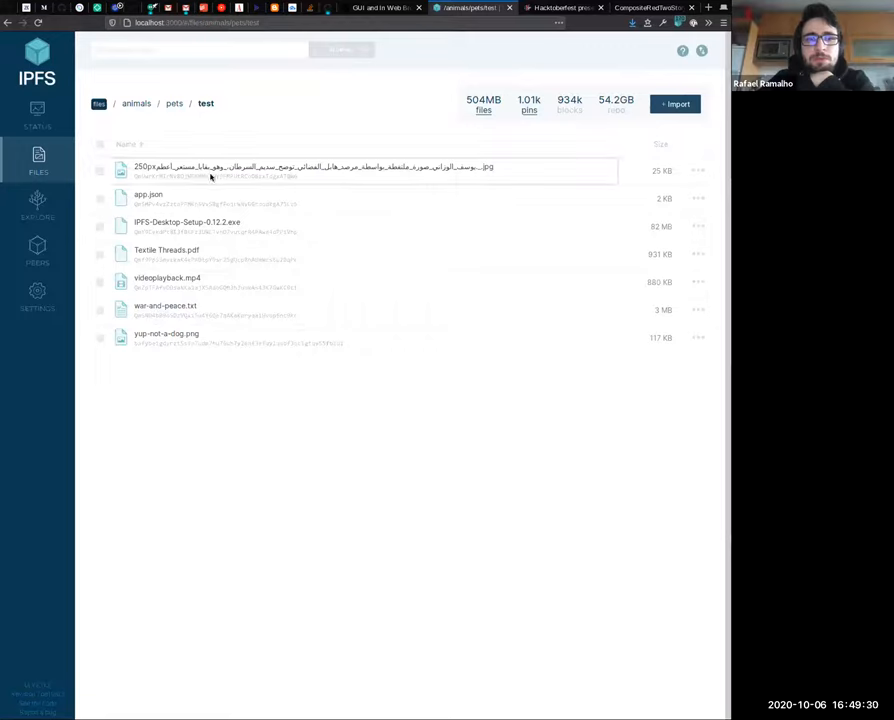
{"action": "left_click", "coordinate": [310, 167]}
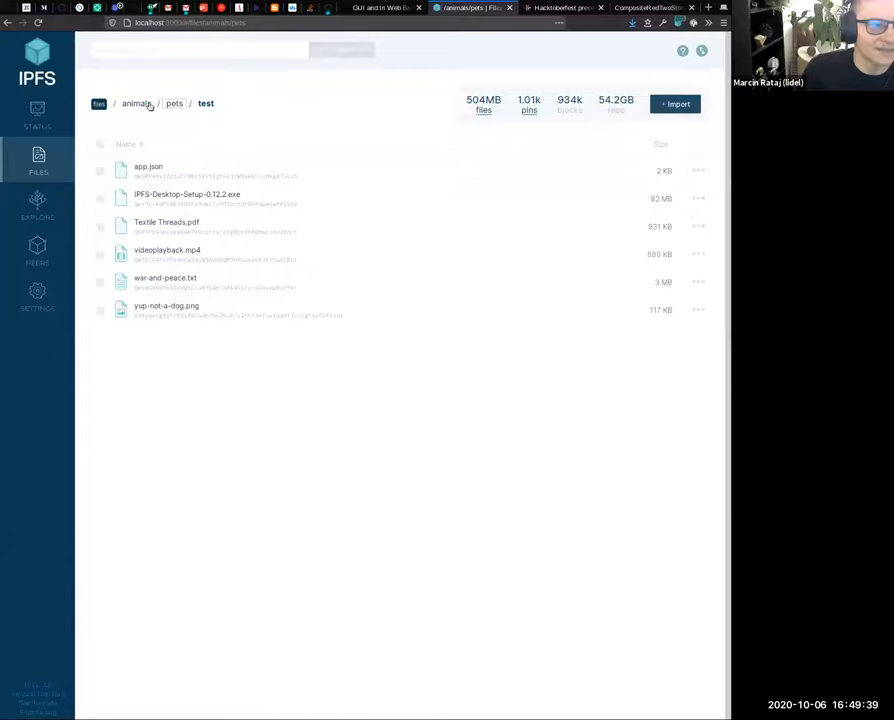
- Open the nebula jpg in animals/pets, then switch to the go-ipfs v0.7.0 gateway listing
{"action": "left_click", "coordinate": [173, 103]}
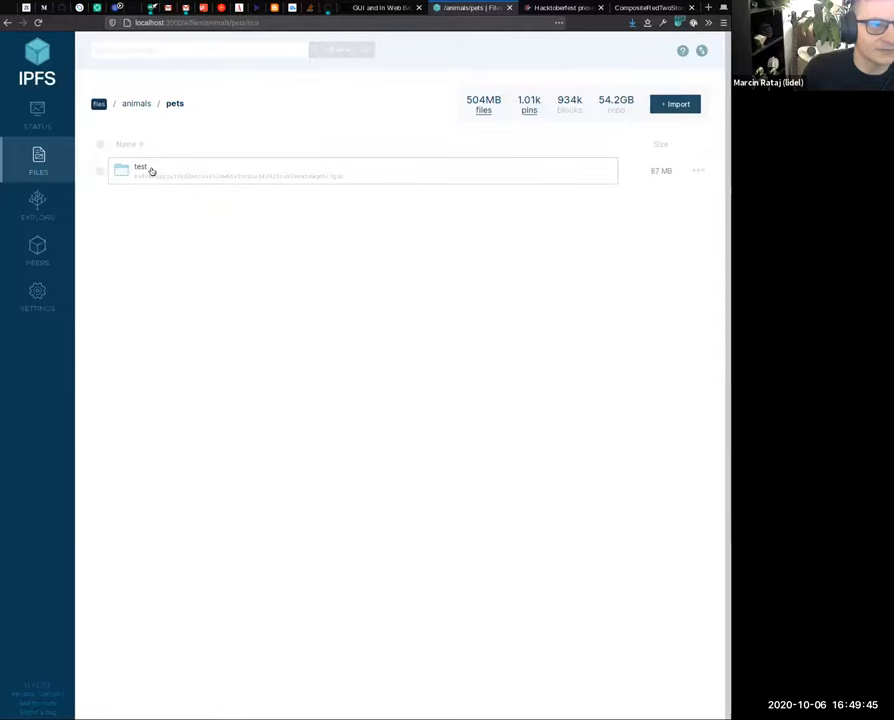
{"action": "double_click", "coordinate": [140, 170]}
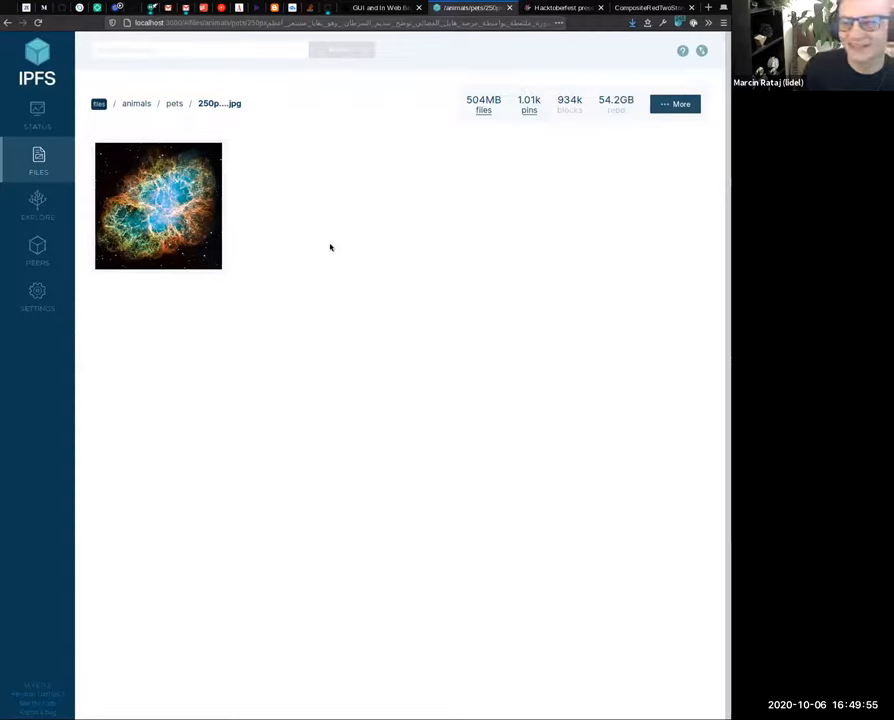
{"action": "mouse_move", "coordinate": [435, 238]}
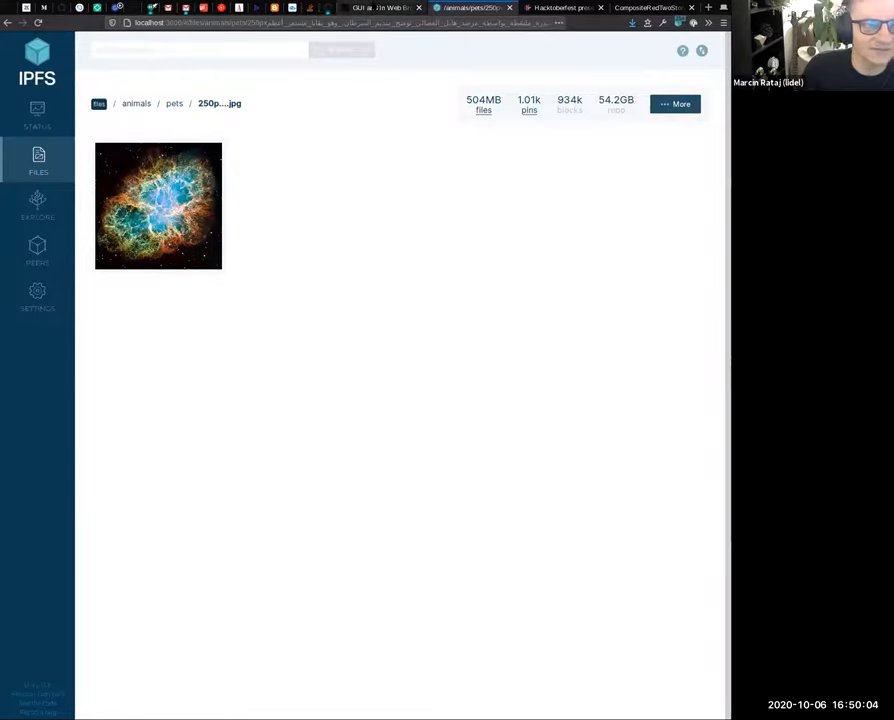
{"action": "left_click", "coordinate": [385, 8]}
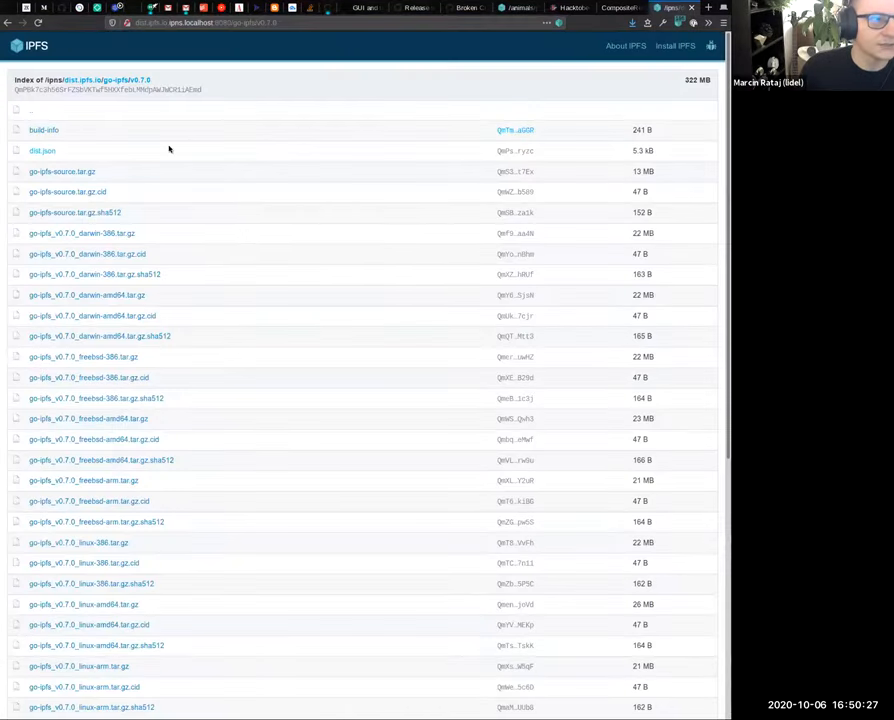
{"action": "mouse_move", "coordinate": [355, 184]}
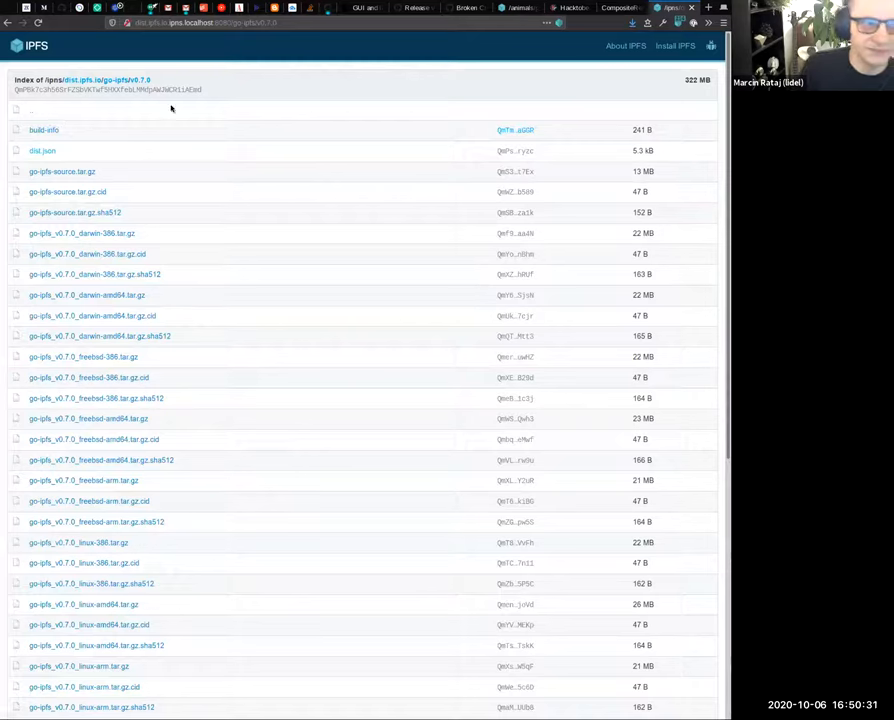
{"action": "mouse_move", "coordinate": [229, 128]}
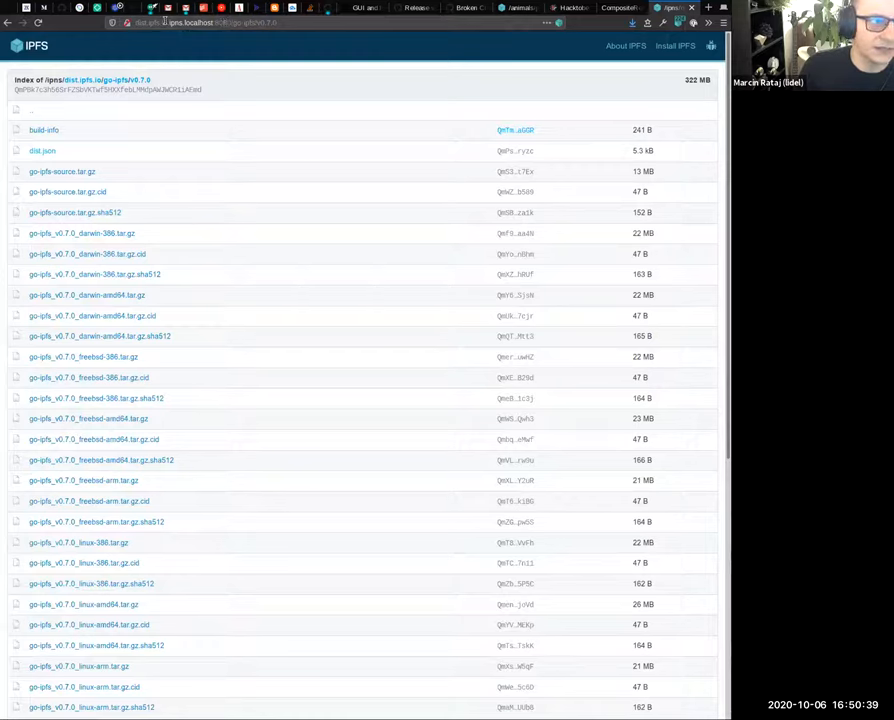
- Load the go-ipfs v0.7.0 listing from dist.ipfs.io, then return to the call notes
{"action": "left_click", "coordinate": [200, 22]}
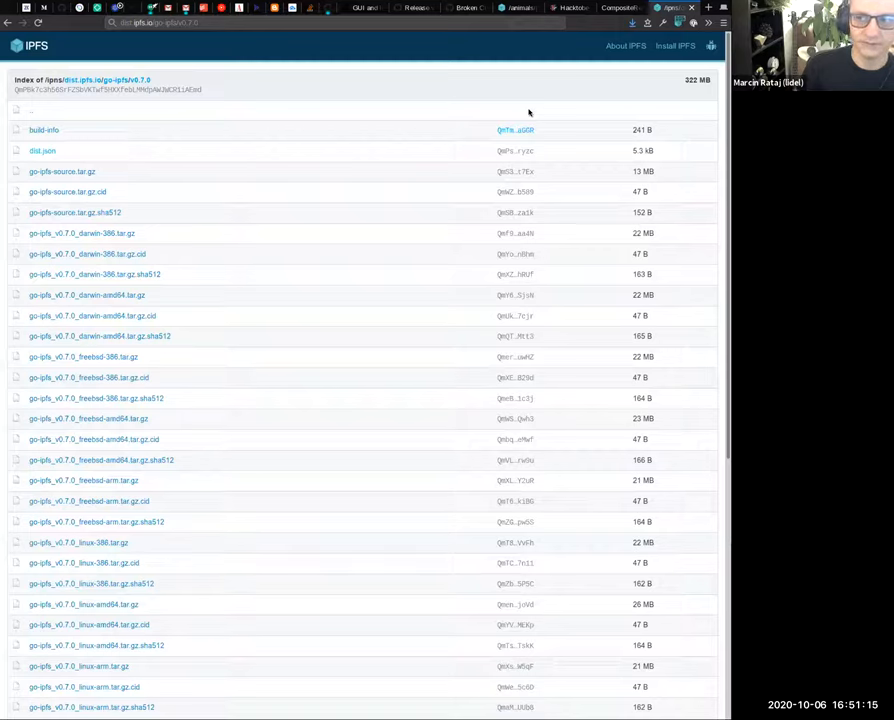
{"action": "mouse_move", "coordinate": [464, 107]}
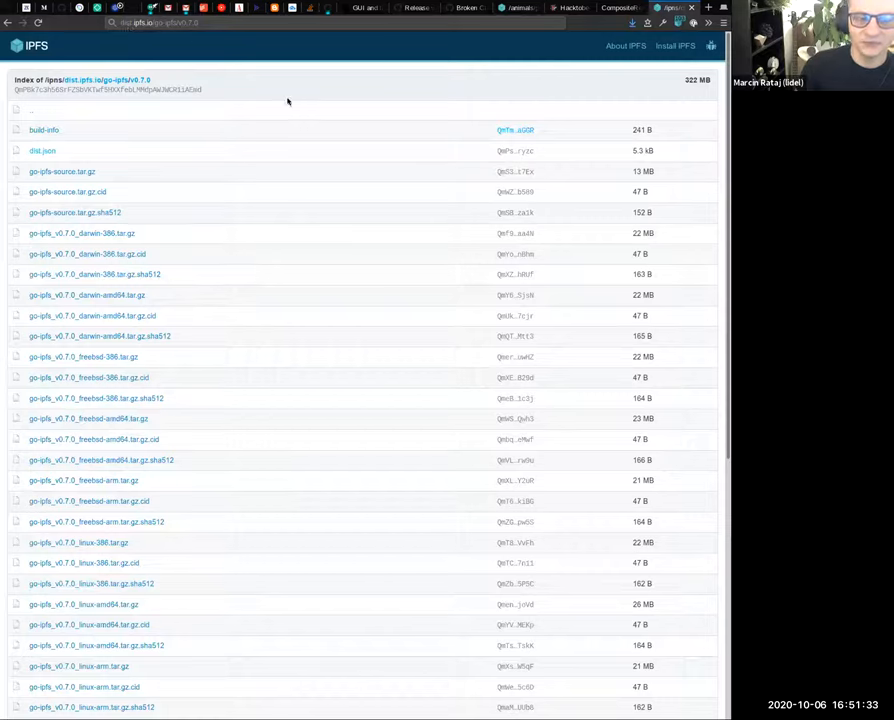
{"action": "mouse_move", "coordinate": [289, 96]}
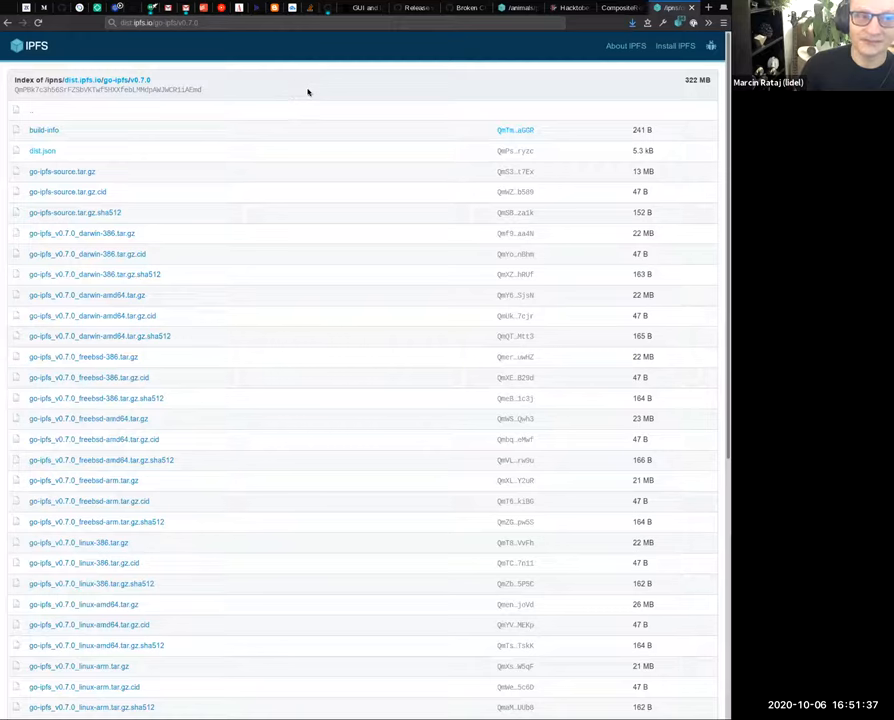
{"action": "mouse_move", "coordinate": [310, 97]}
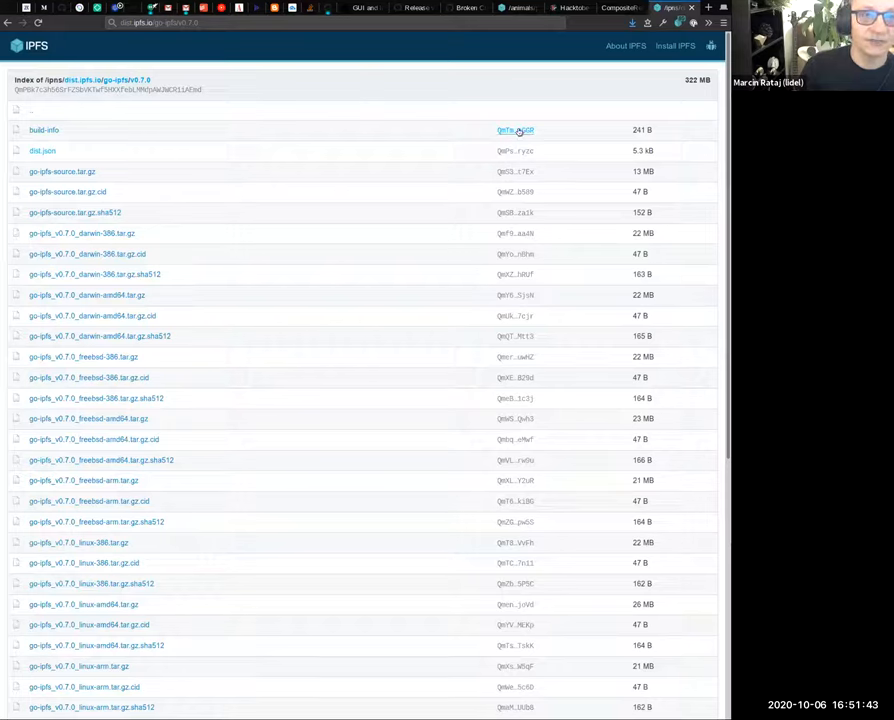
{"action": "mouse_move", "coordinate": [518, 205]}
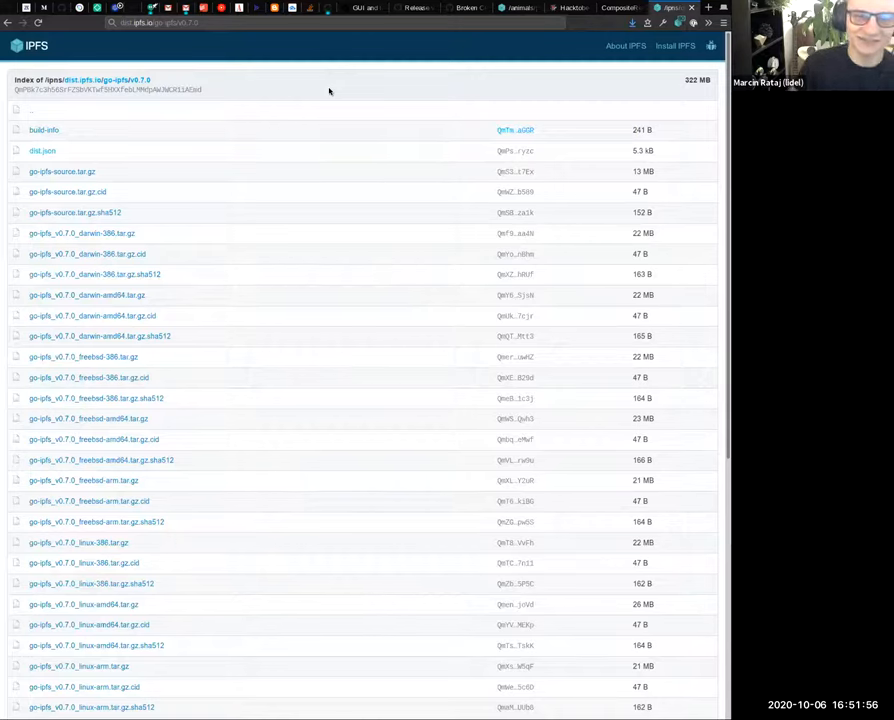
{"action": "mouse_move", "coordinate": [503, 116]}
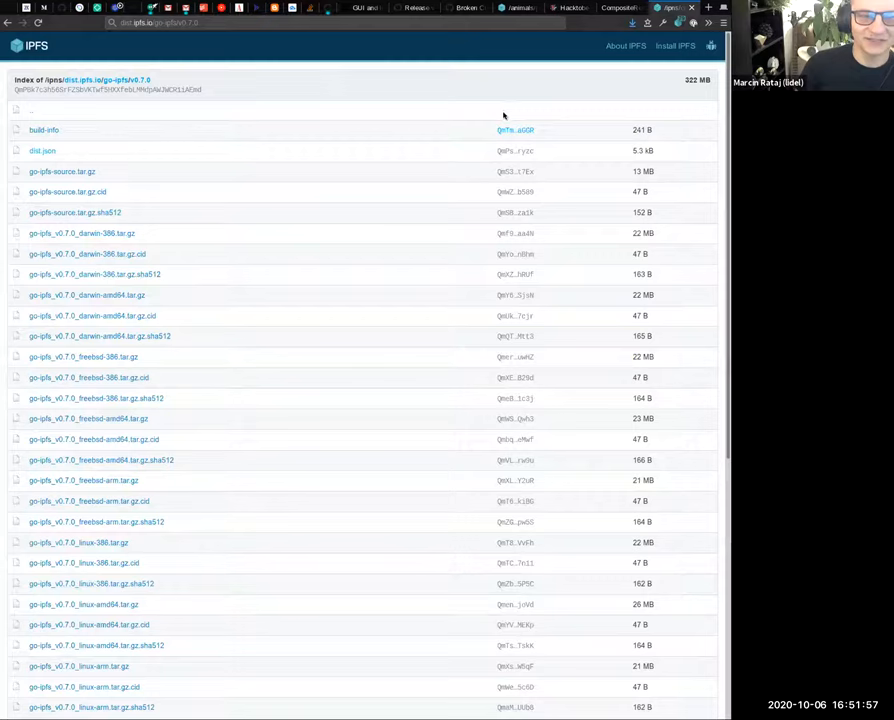
{"action": "mouse_move", "coordinate": [511, 110]}
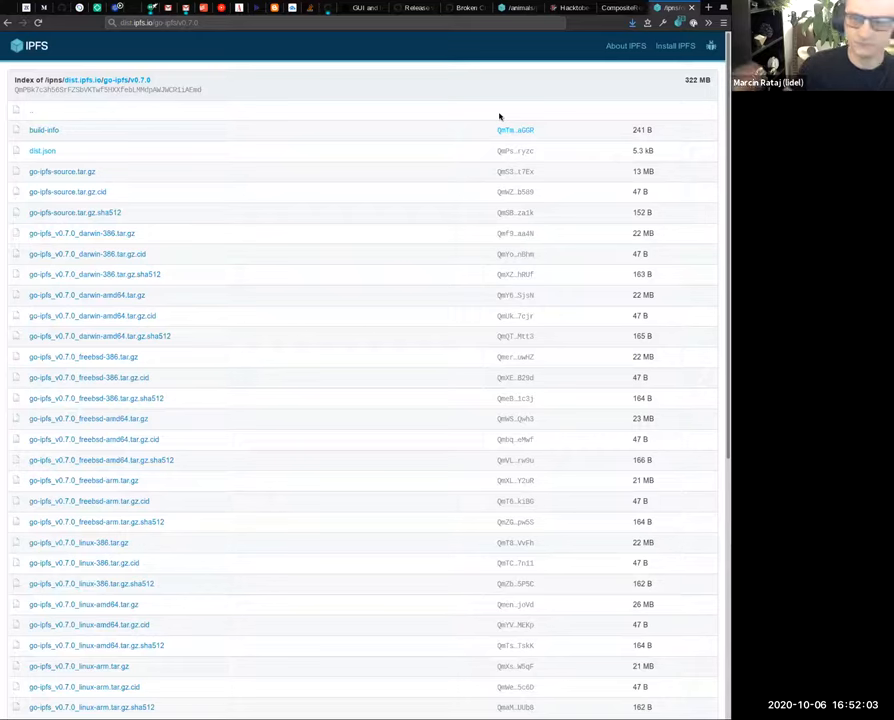
{"action": "mouse_move", "coordinate": [290, 127]}
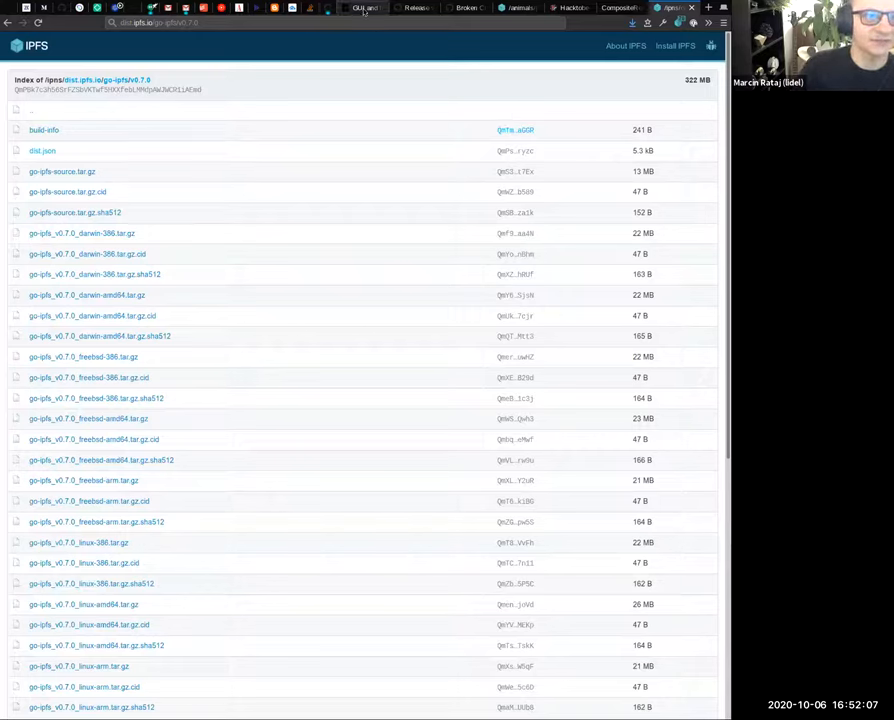
{"action": "left_click", "coordinate": [362, 8]}
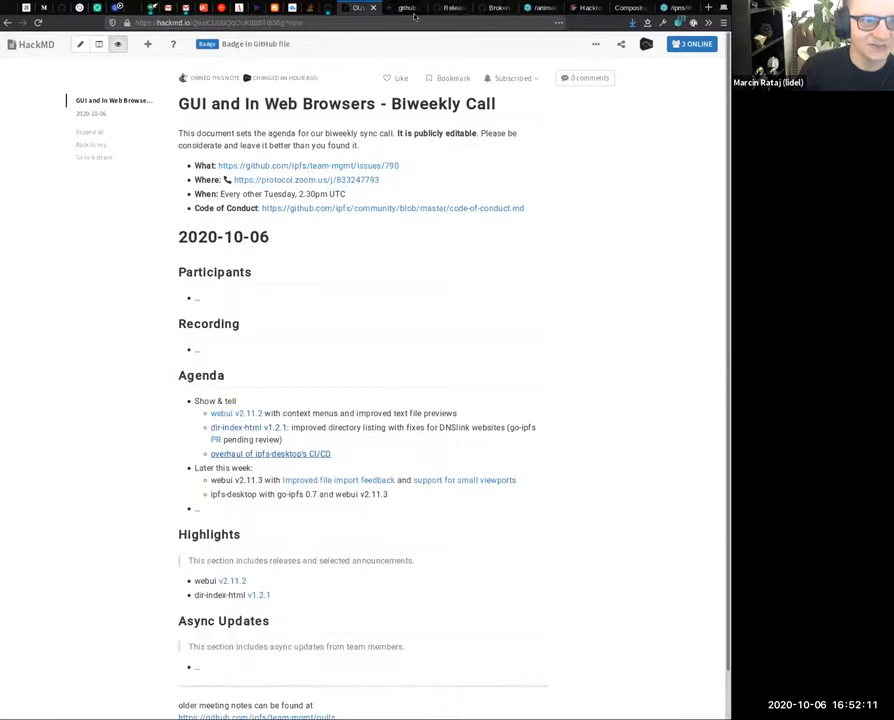
- Follow the CI/CD overhaul link to PR #1657, then view ipfs-desktop's workflow runs
{"action": "left_click", "coordinate": [405, 7]}
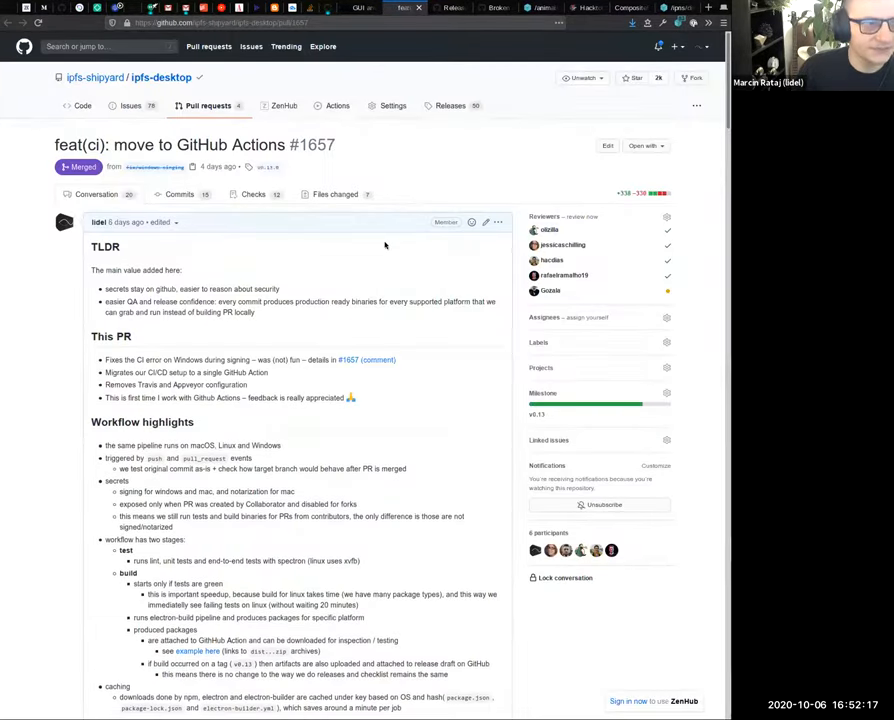
{"action": "mouse_move", "coordinate": [388, 263]}
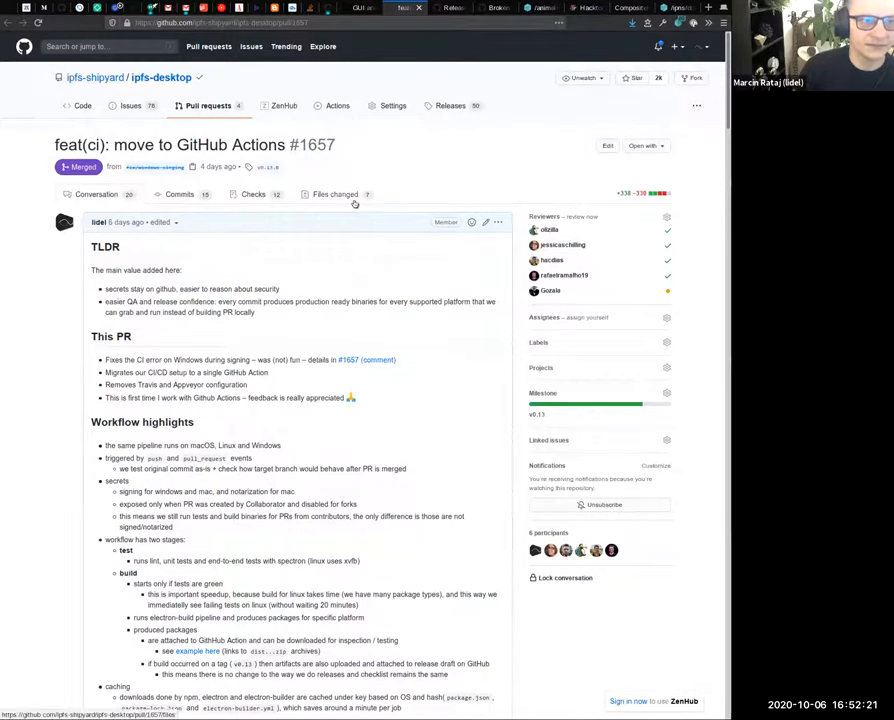
{"action": "mouse_move", "coordinate": [417, 160]}
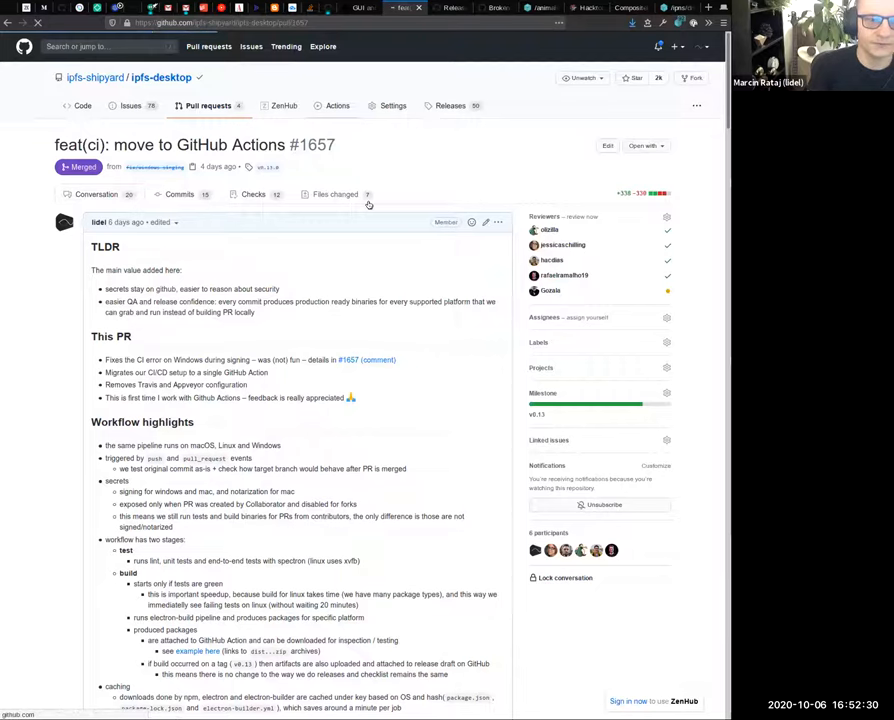
{"action": "left_click", "coordinate": [337, 105]}
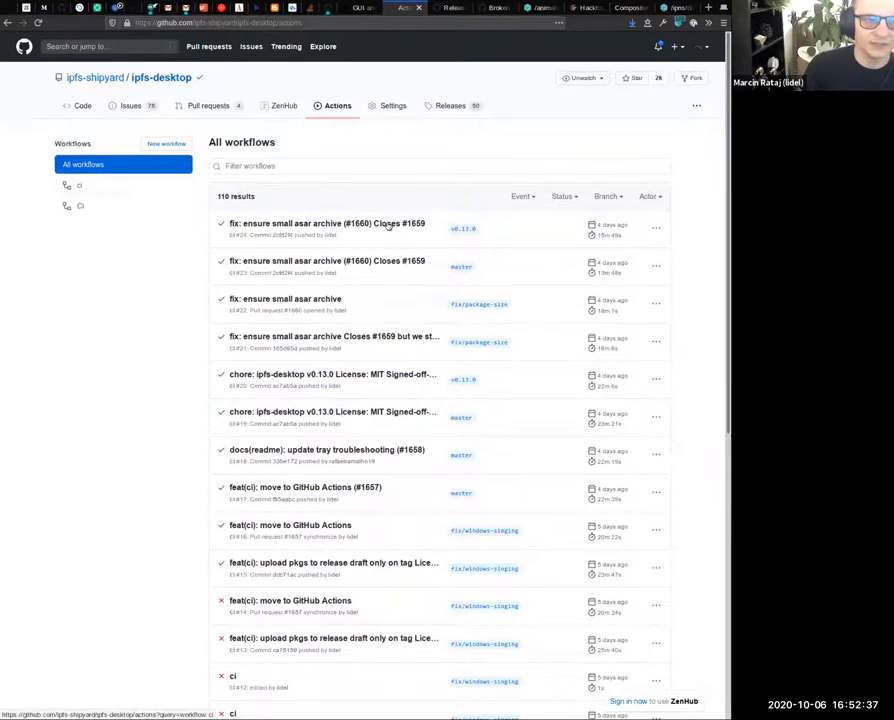
{"action": "mouse_move", "coordinate": [473, 196]}
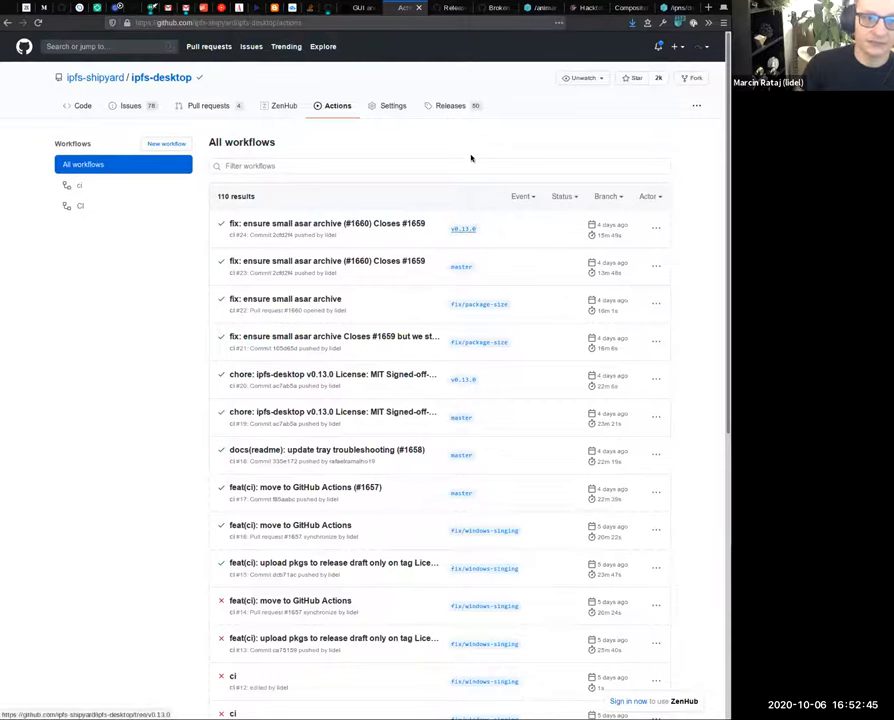
{"action": "mouse_move", "coordinate": [477, 160]}
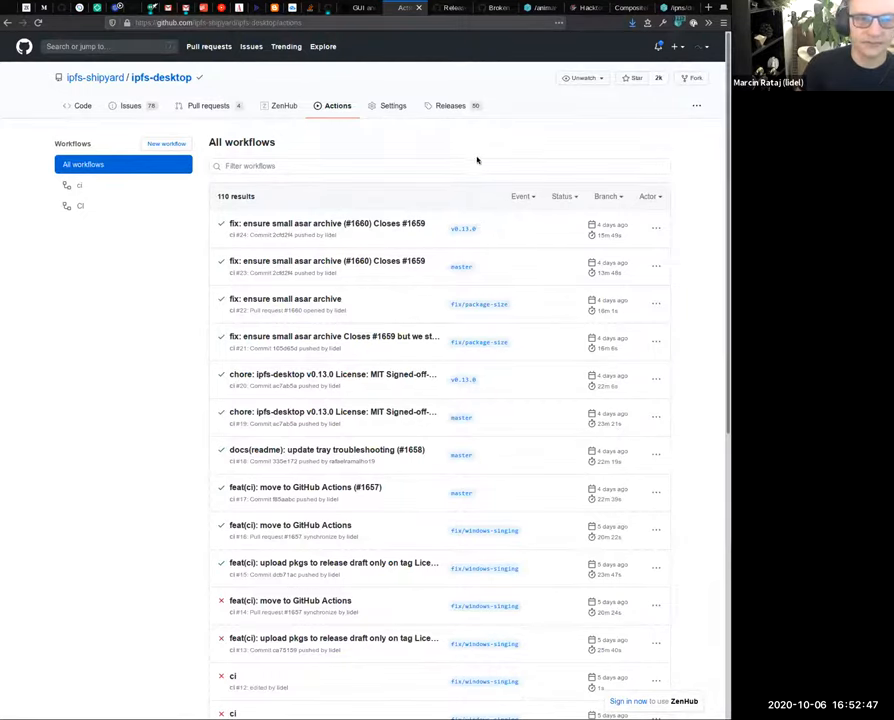
{"action": "mouse_move", "coordinate": [484, 190]}
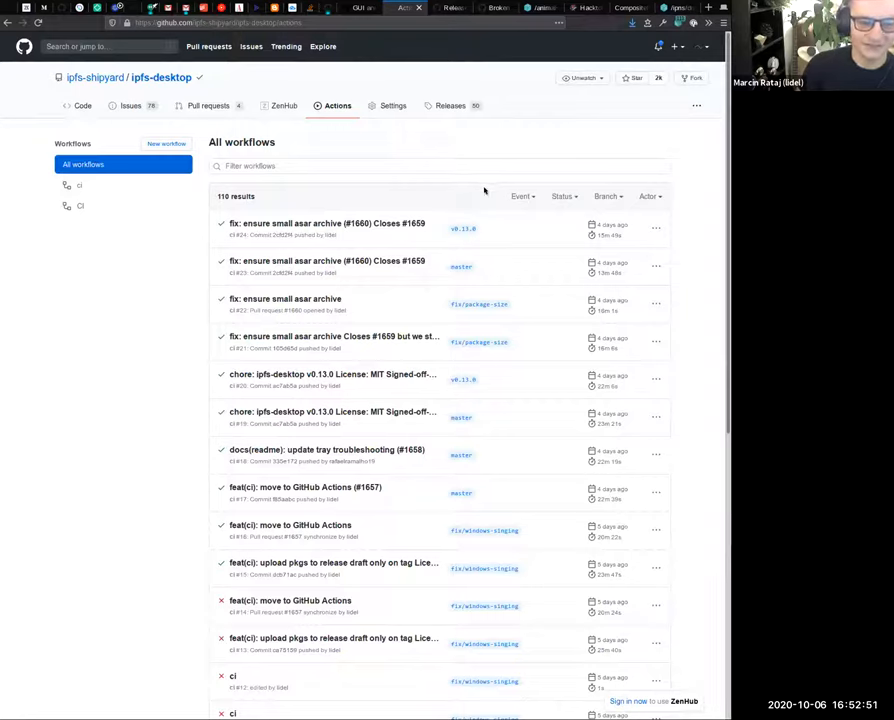
{"action": "mouse_move", "coordinate": [483, 190]}
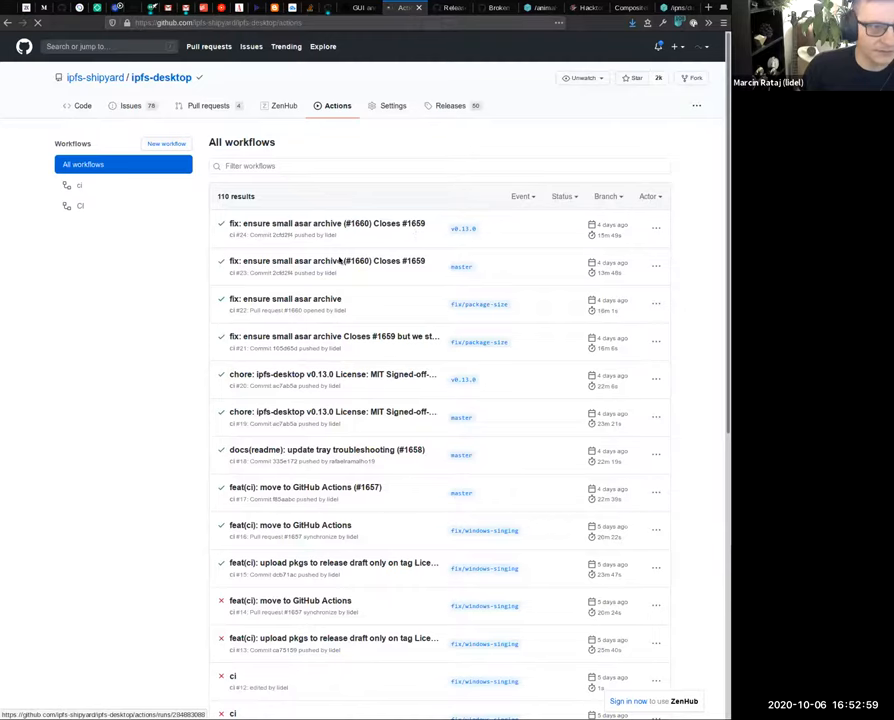
- Browse the 110 workflow runs and open the 'fix: ensure small asar archive (#1660)' run
{"action": "left_click", "coordinate": [83, 105]}
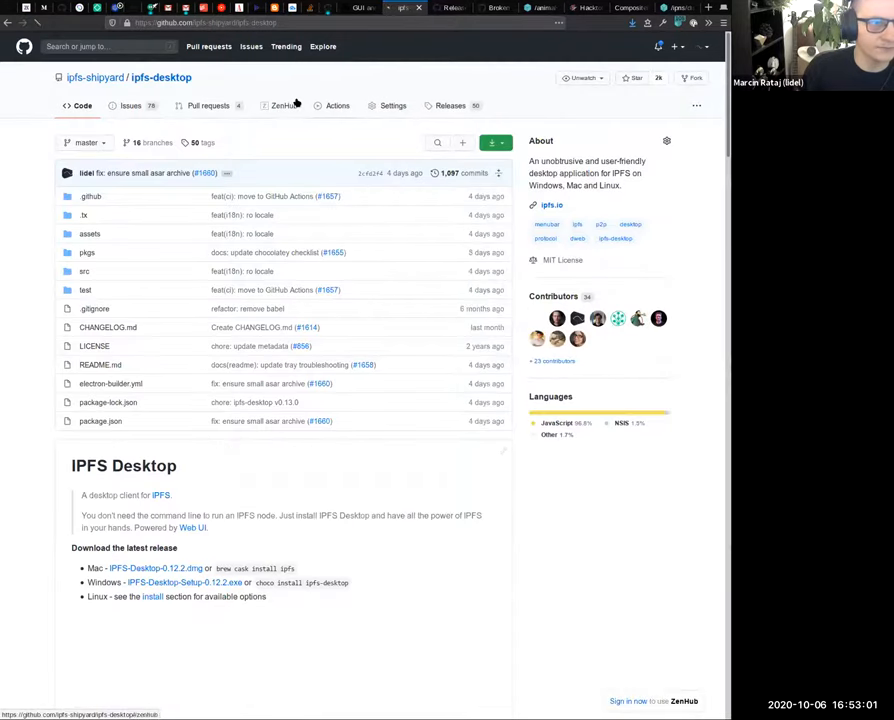
{"action": "left_click", "coordinate": [337, 105]}
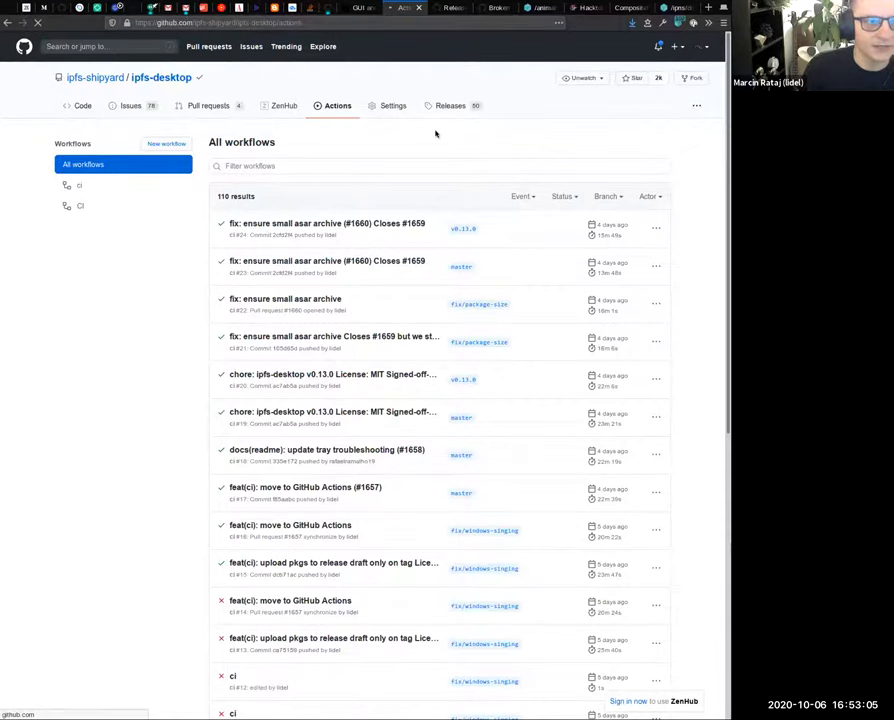
{"action": "left_click", "coordinate": [325, 223]}
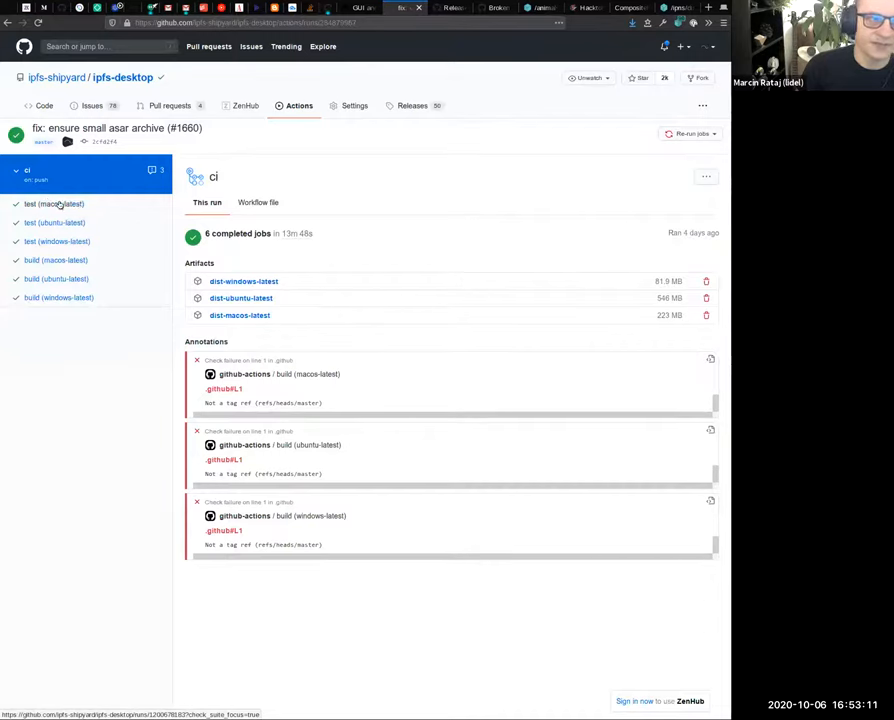
{"action": "mouse_move", "coordinate": [86, 242]}
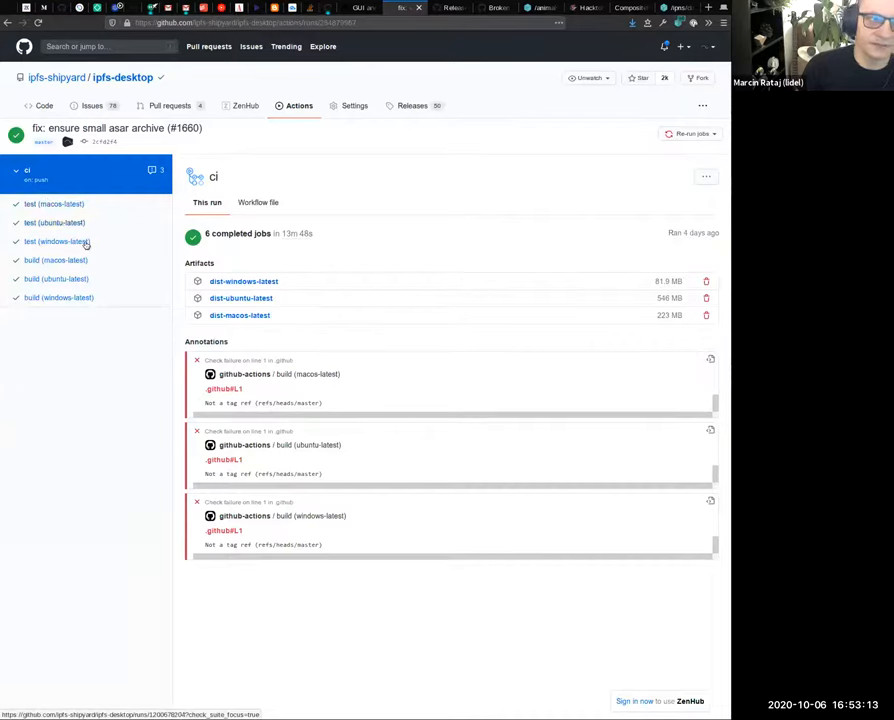
{"action": "mouse_move", "coordinate": [68, 255]}
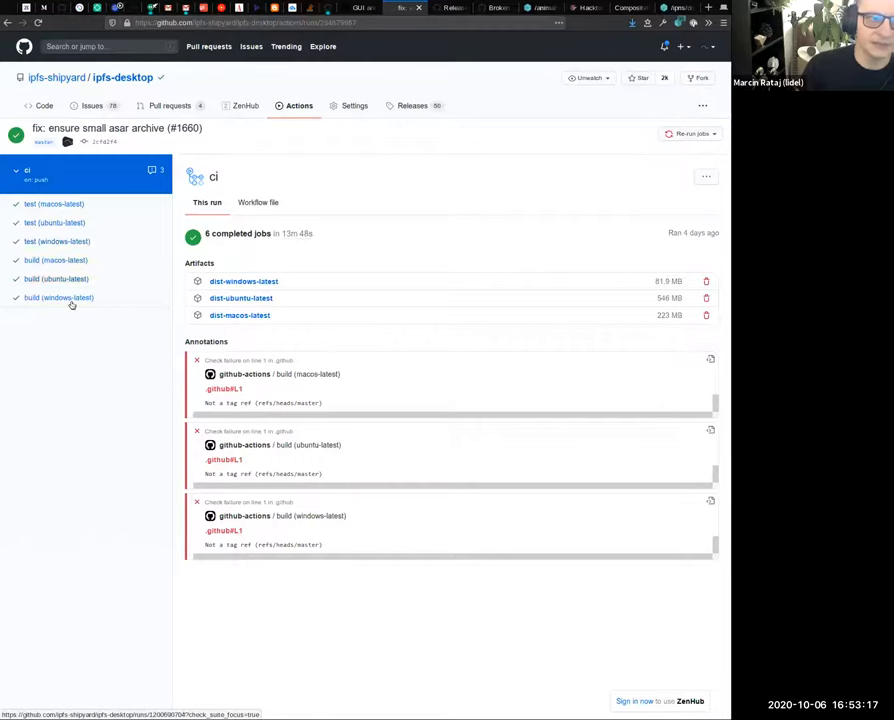
{"action": "mouse_move", "coordinate": [59, 297]}
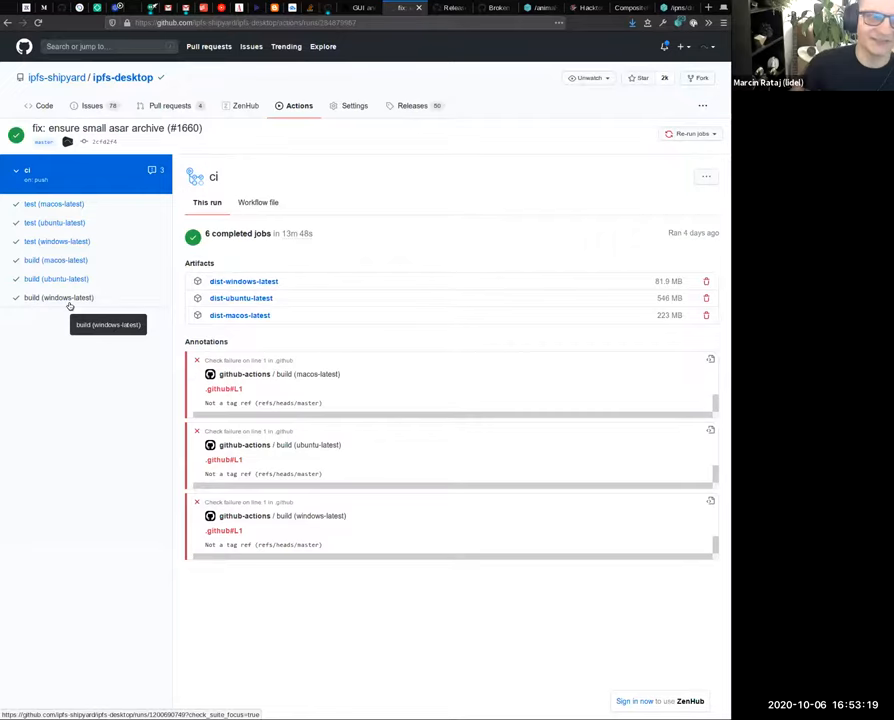
{"action": "mouse_move", "coordinate": [104, 426]}
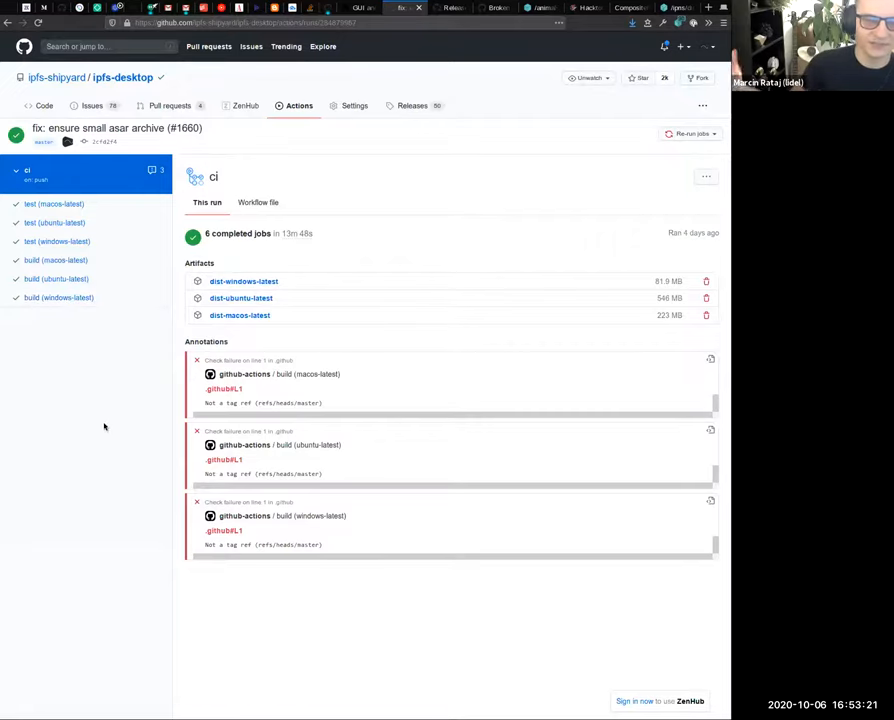
{"action": "mouse_move", "coordinate": [62, 260]}
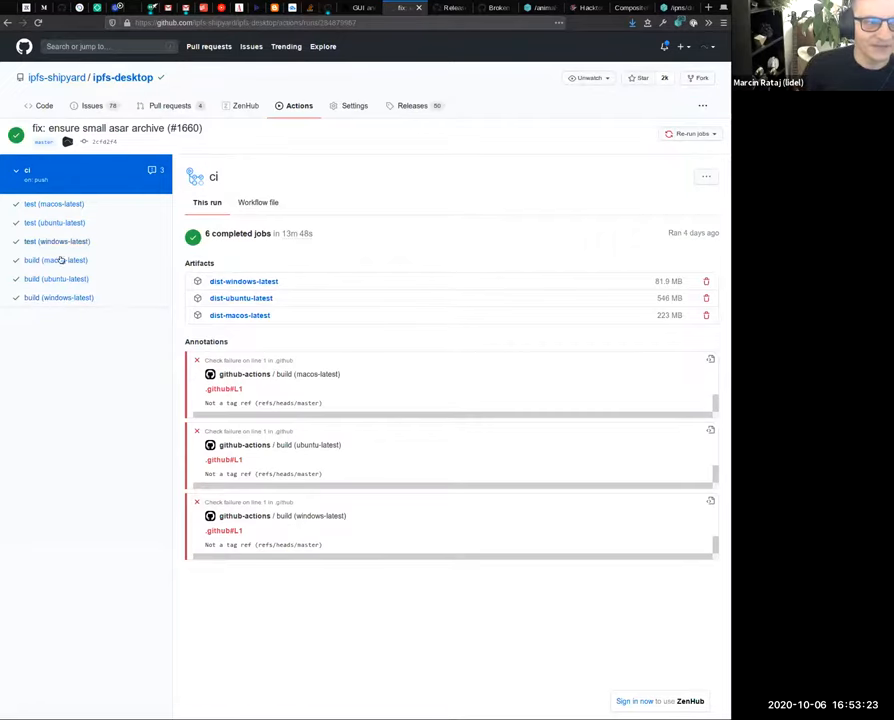
{"action": "mouse_move", "coordinate": [376, 261]}
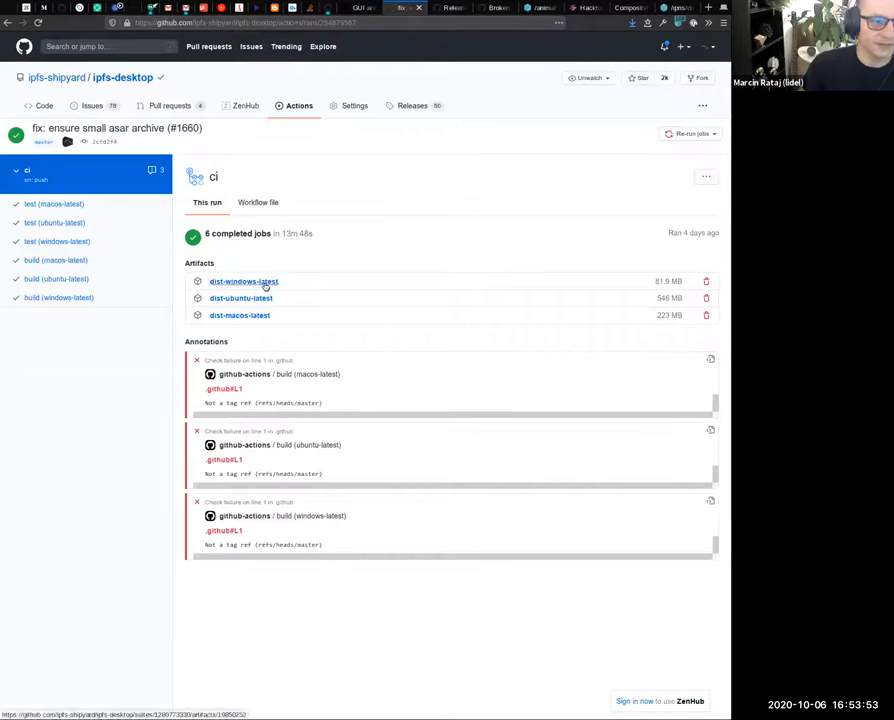
{"action": "mouse_move", "coordinate": [270, 298]}
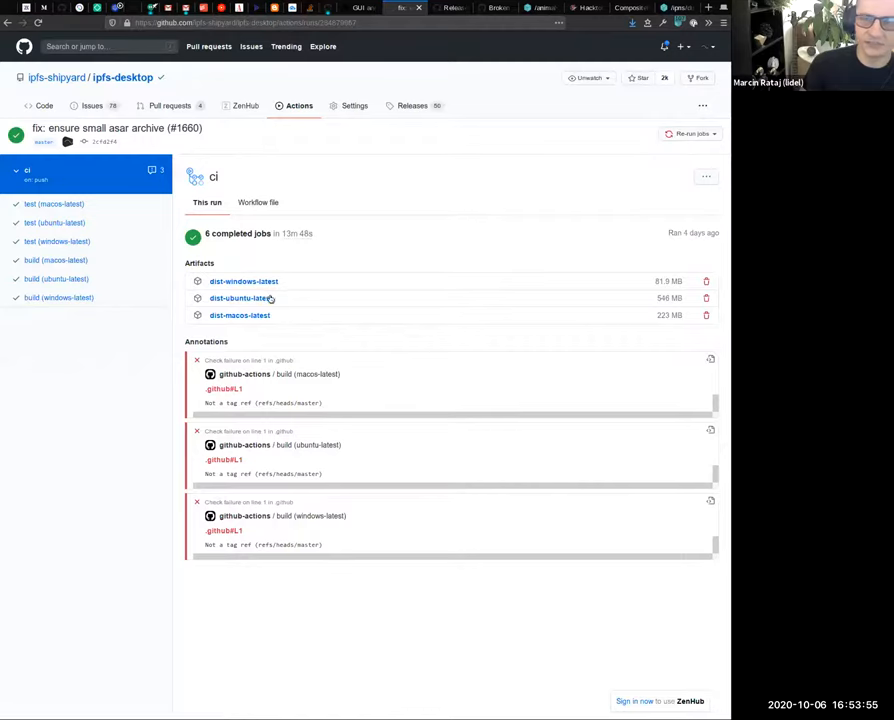
{"action": "mouse_move", "coordinate": [390, 317]}
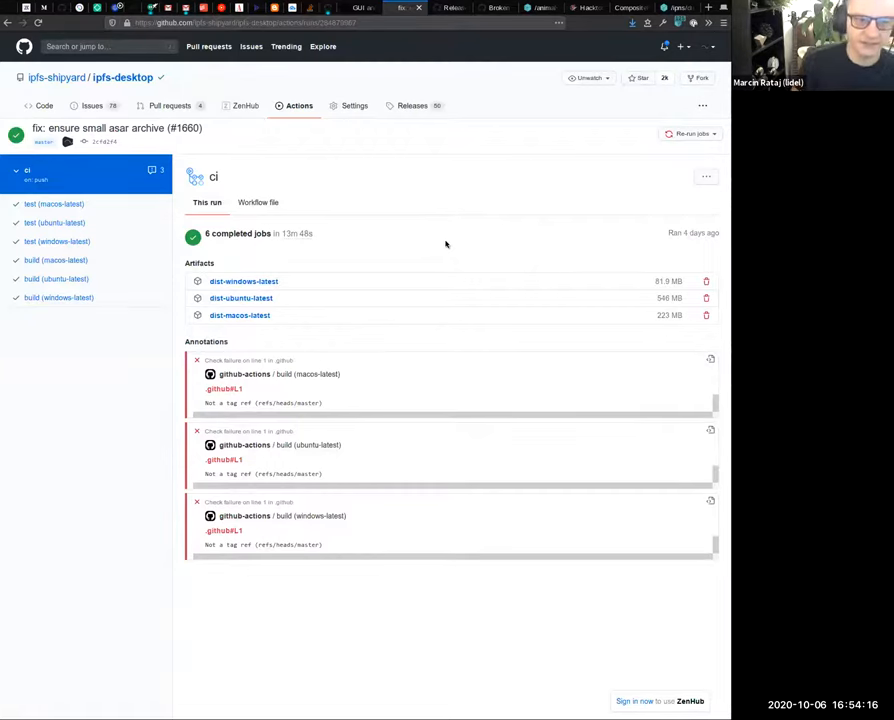
{"action": "mouse_move", "coordinate": [388, 261]}
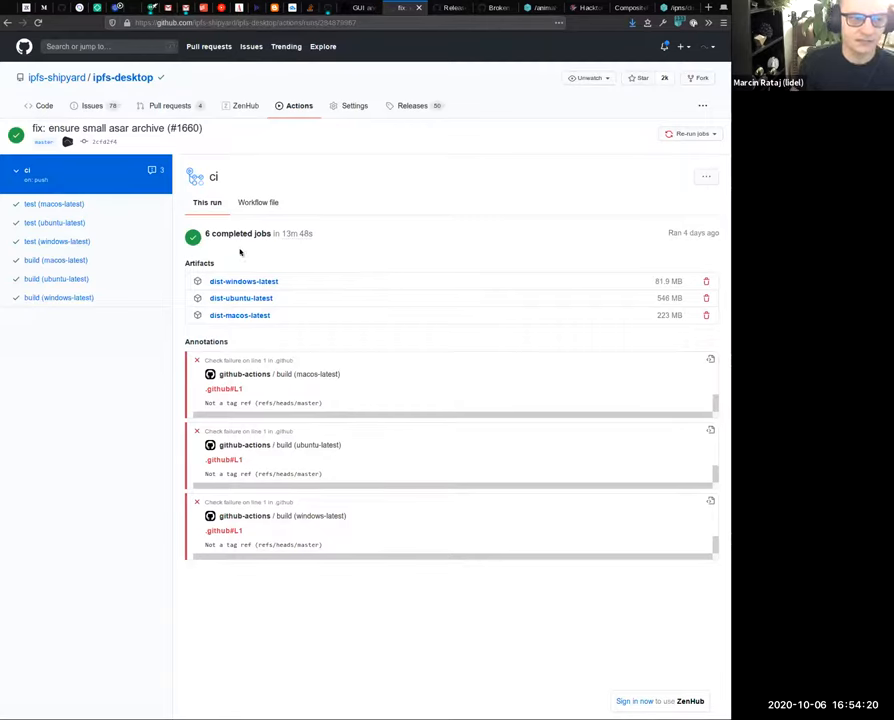
{"action": "mouse_move", "coordinate": [273, 245]}
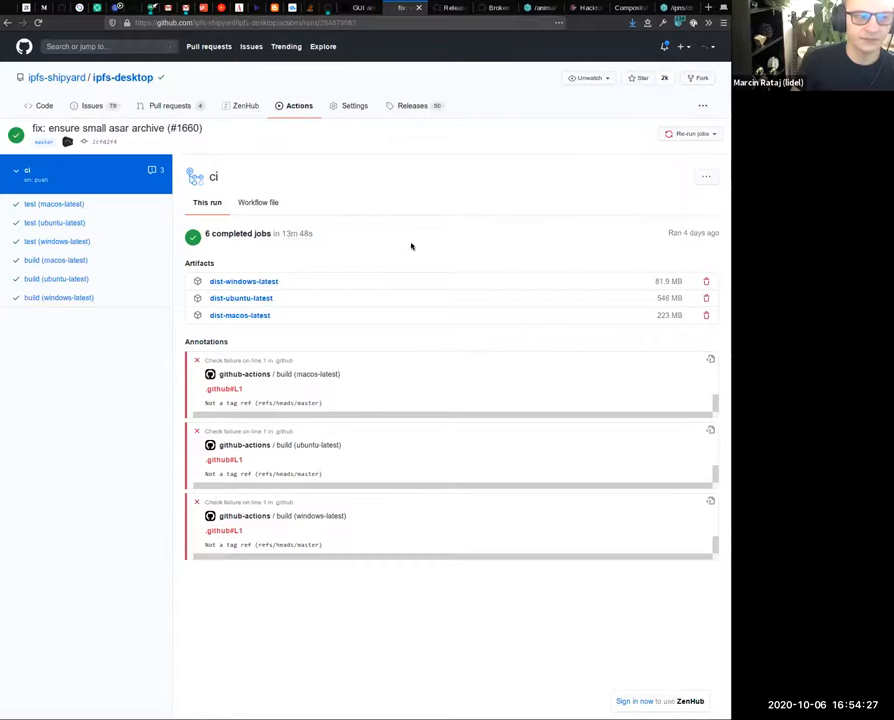
{"action": "mouse_move", "coordinate": [409, 247]}
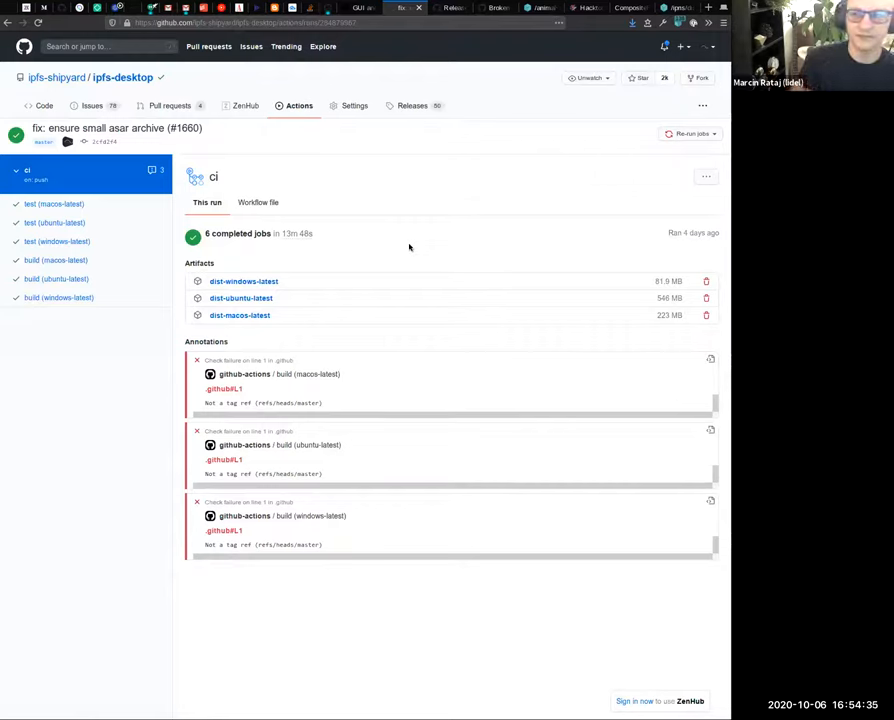
{"action": "mouse_move", "coordinate": [368, 245]}
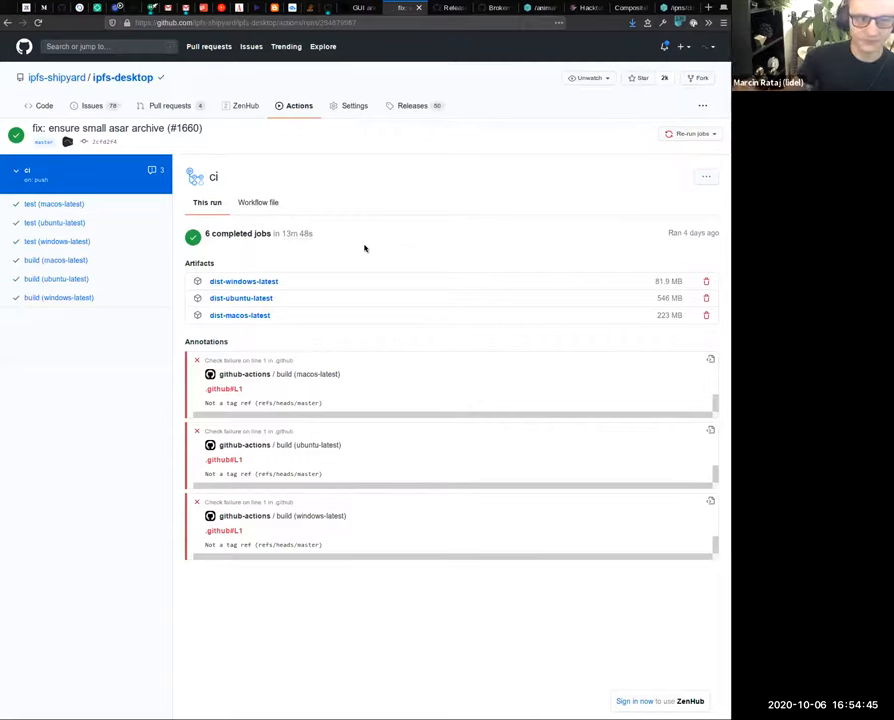
{"action": "mouse_move", "coordinate": [362, 235]}
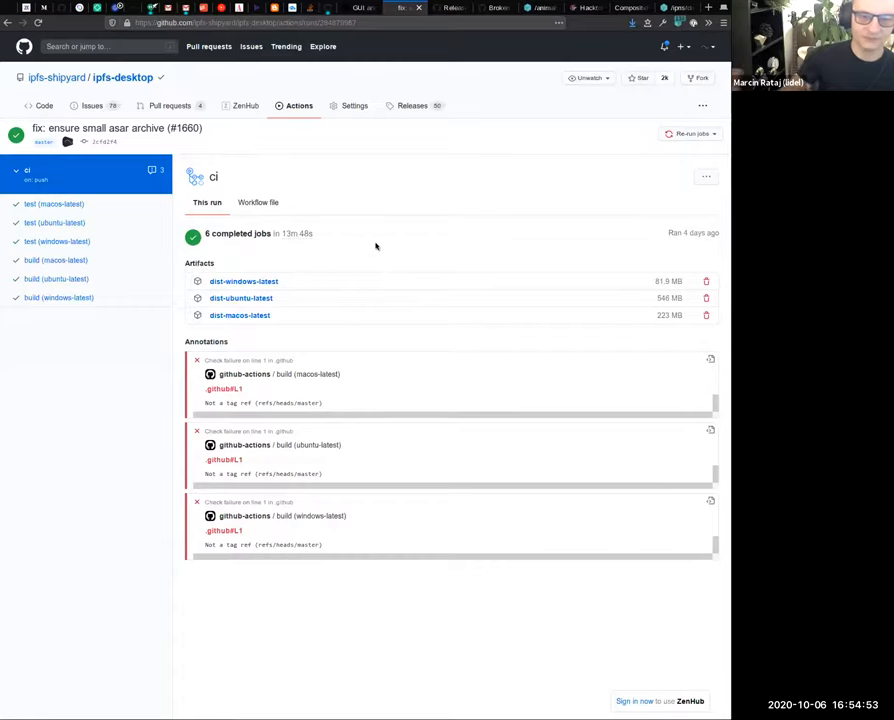
{"action": "mouse_move", "coordinate": [354, 248]}
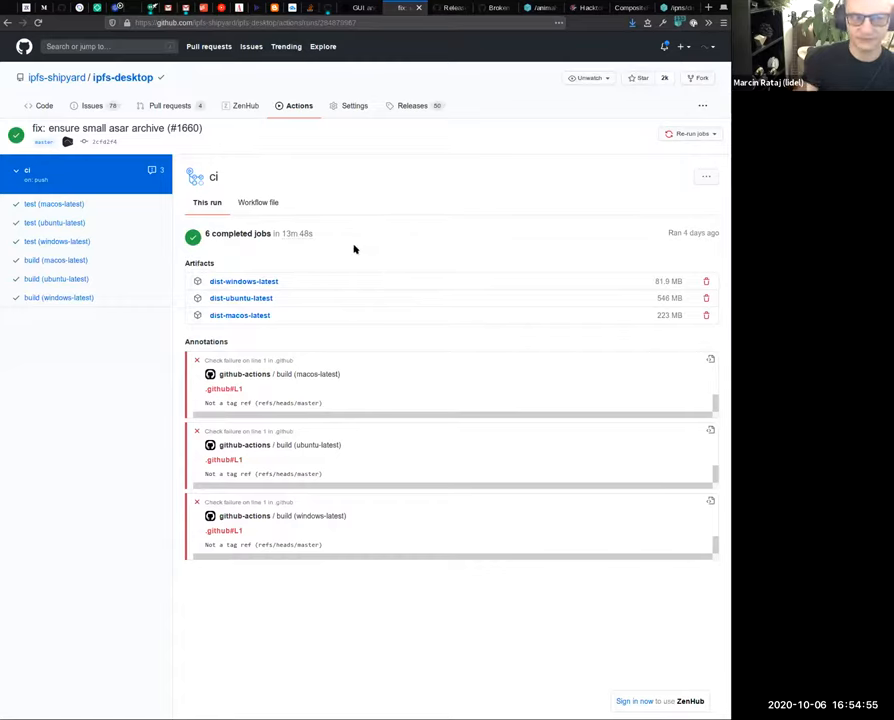
{"action": "mouse_move", "coordinate": [375, 242]}
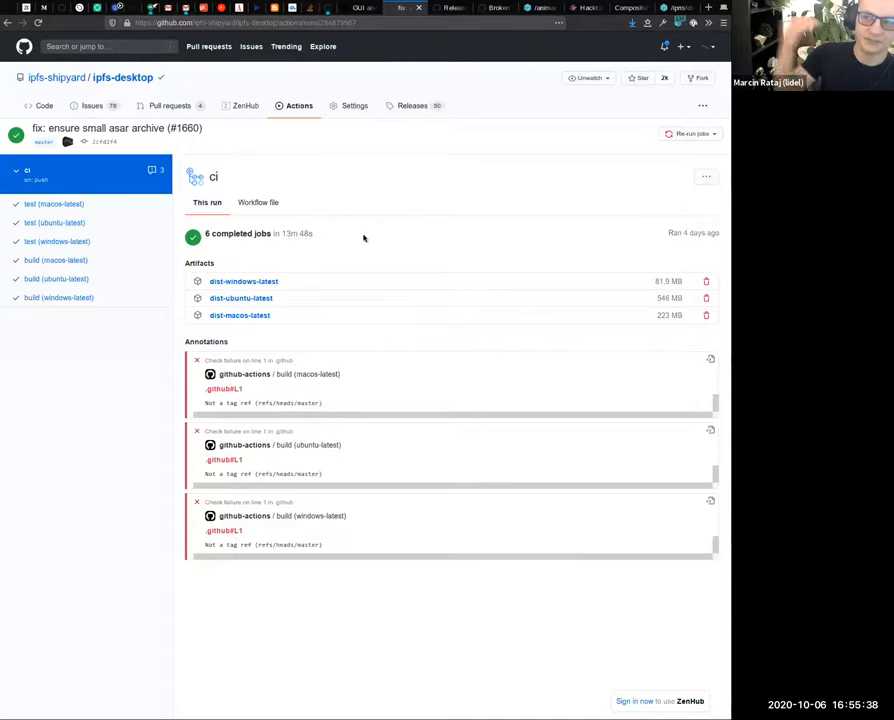
{"action": "mouse_move", "coordinate": [365, 223]}
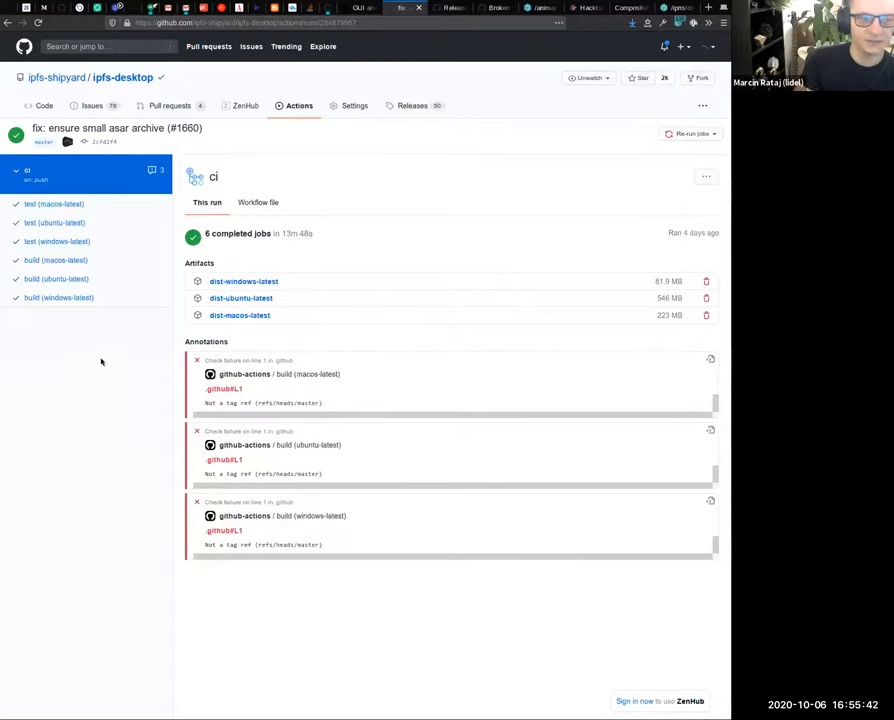
{"action": "mouse_move", "coordinate": [96, 362]}
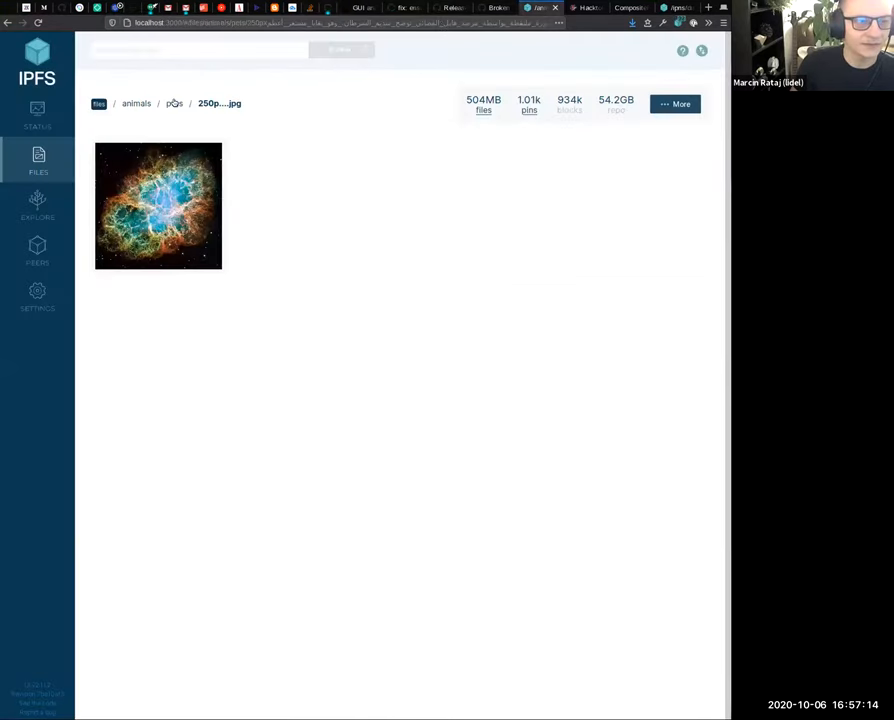
- Return to animals/pets and import the insane-cats folder (2 MB)
{"action": "left_click", "coordinate": [174, 103]}
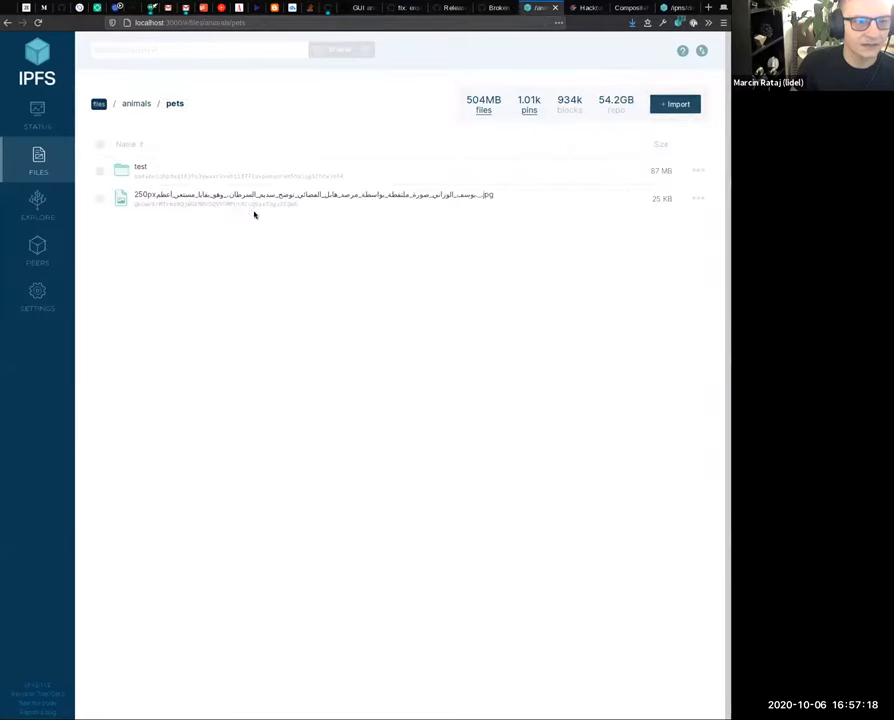
{"action": "mouse_move", "coordinate": [438, 313]}
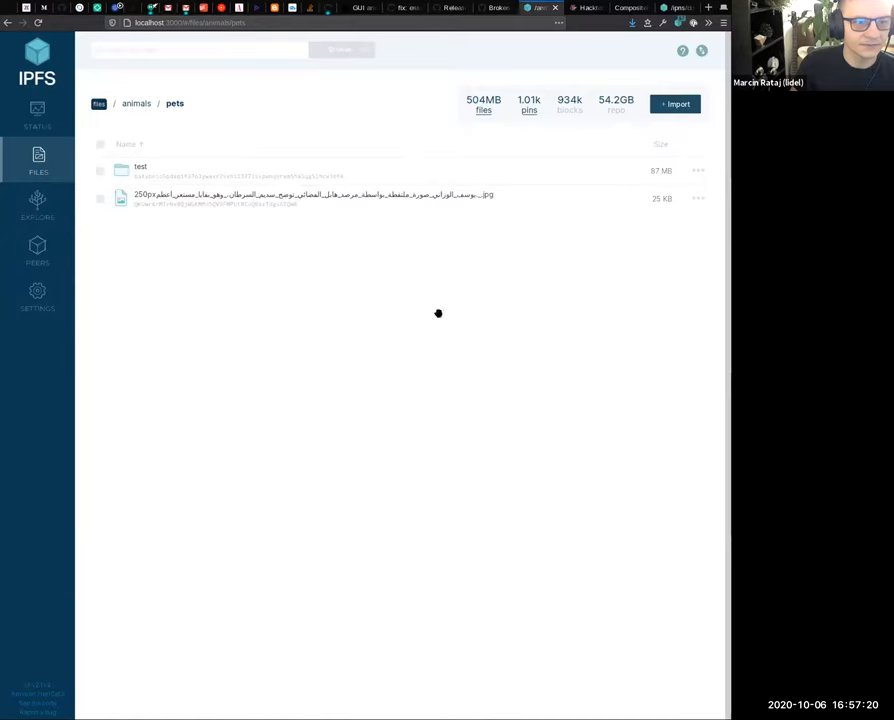
{"action": "mouse_move", "coordinate": [628, 664]}
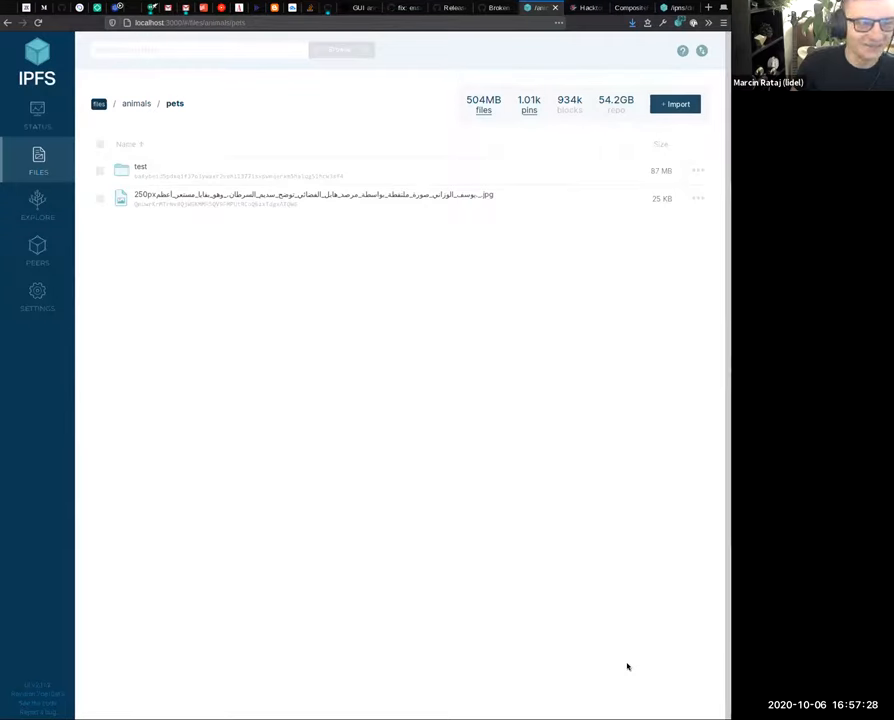
{"action": "left_click", "coordinate": [675, 104]}
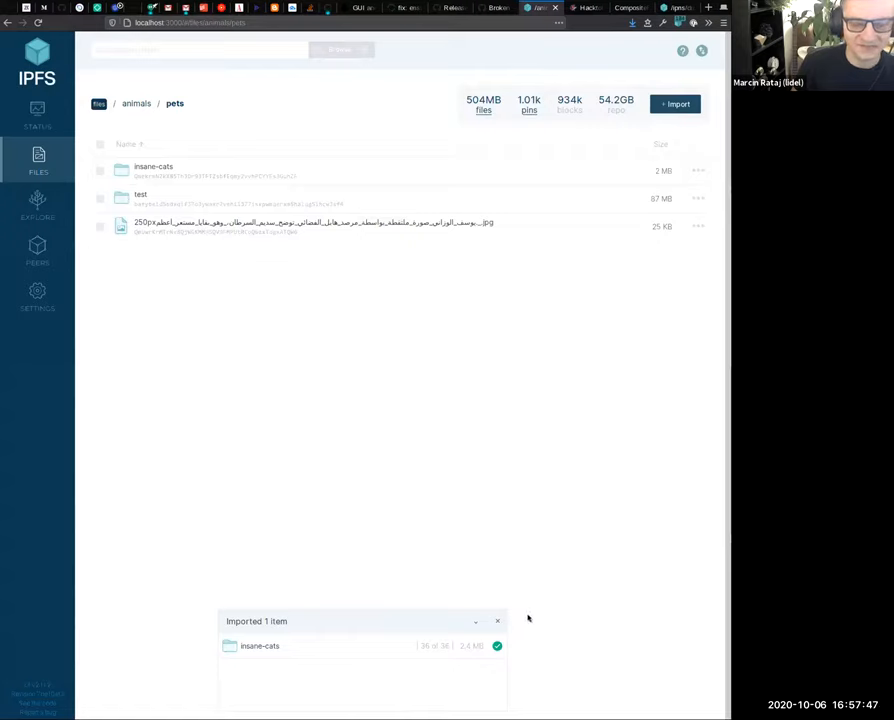
{"action": "mouse_move", "coordinate": [437, 638]}
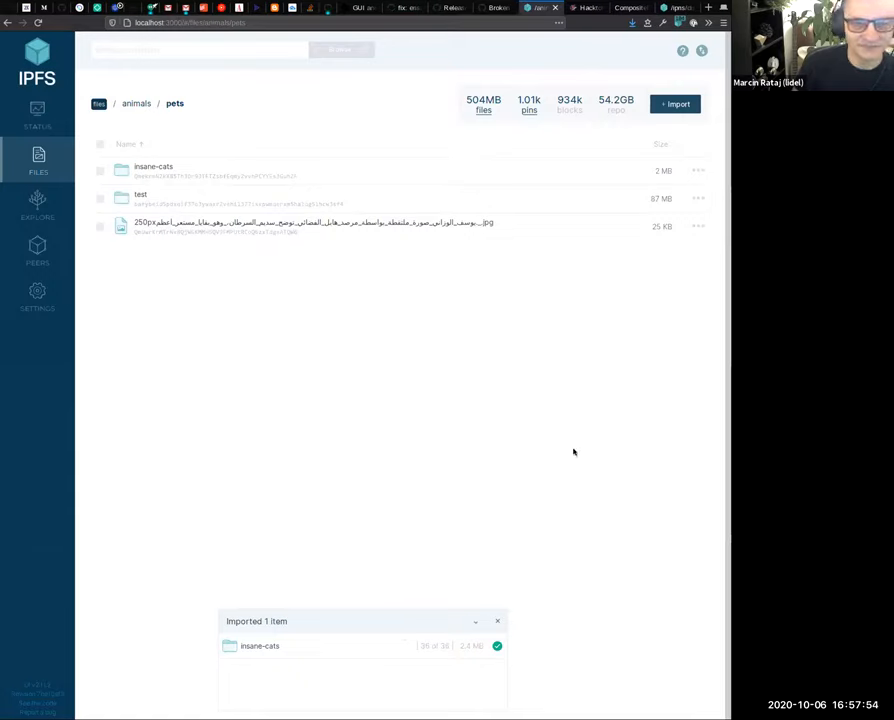
{"action": "left_click", "coordinate": [675, 103]}
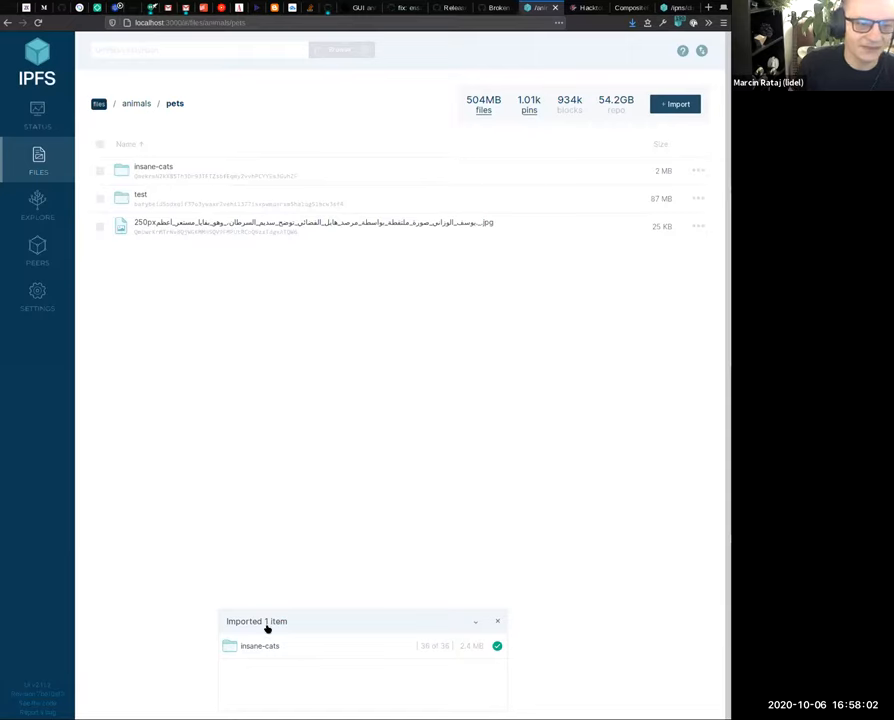
{"action": "mouse_move", "coordinate": [420, 298]}
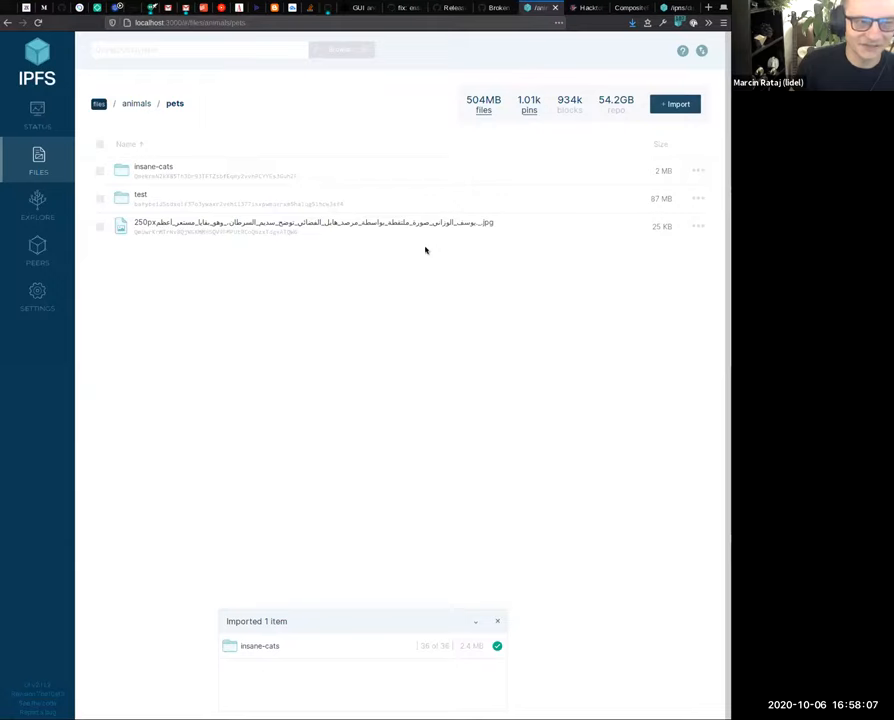
{"action": "mouse_move", "coordinate": [476, 182]}
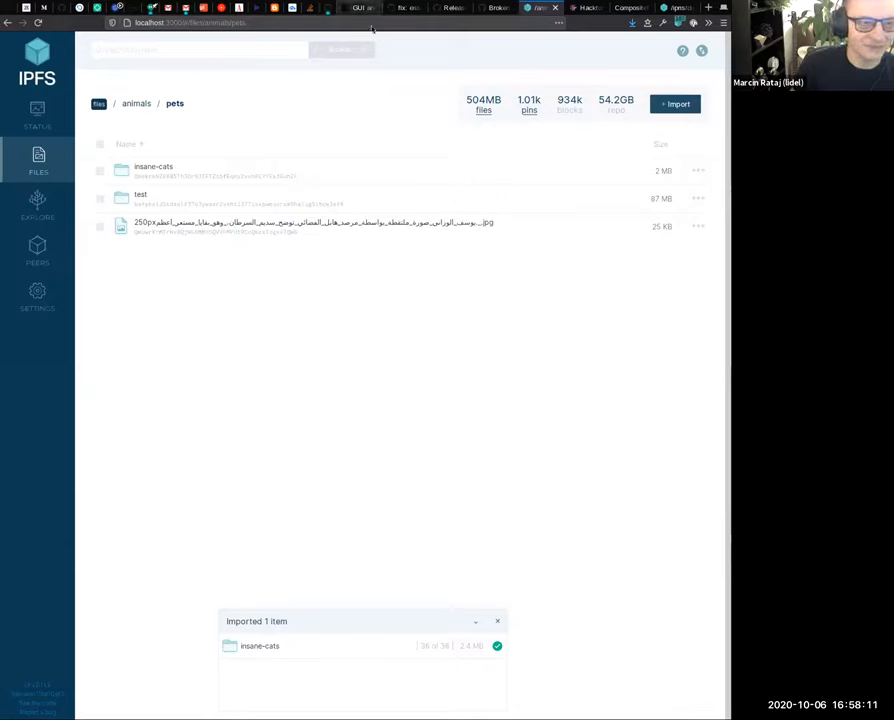
{"action": "left_click", "coordinate": [360, 8]}
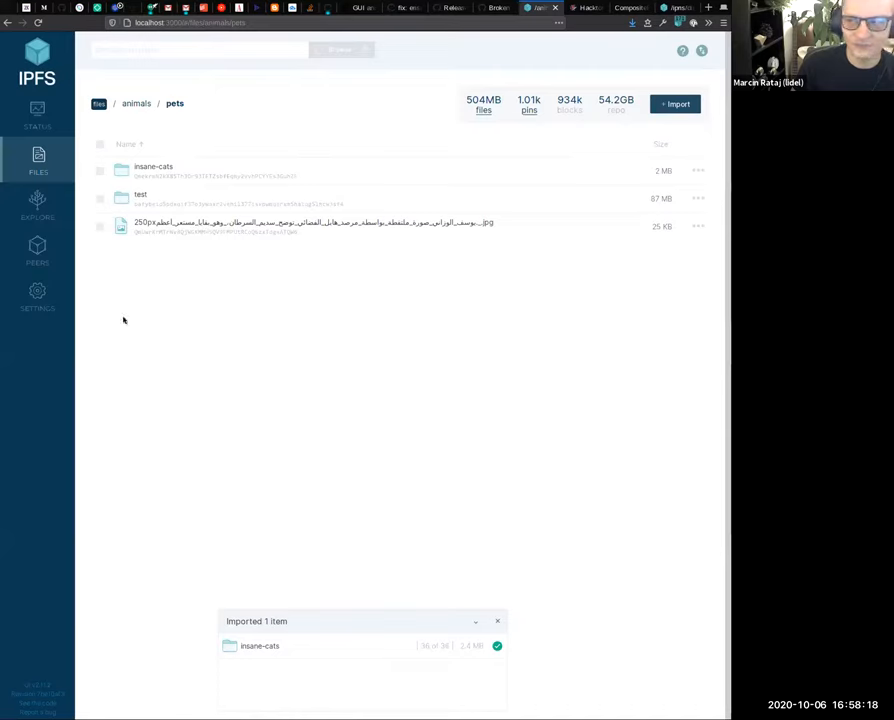
{"action": "mouse_move", "coordinate": [363, 383]}
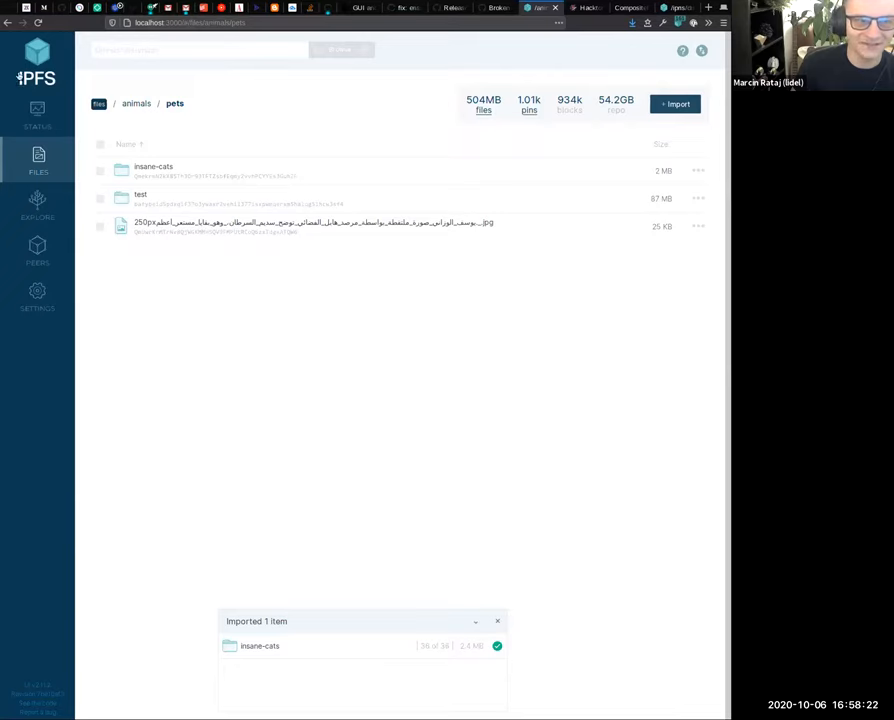
{"action": "mouse_move", "coordinate": [217, 245]}
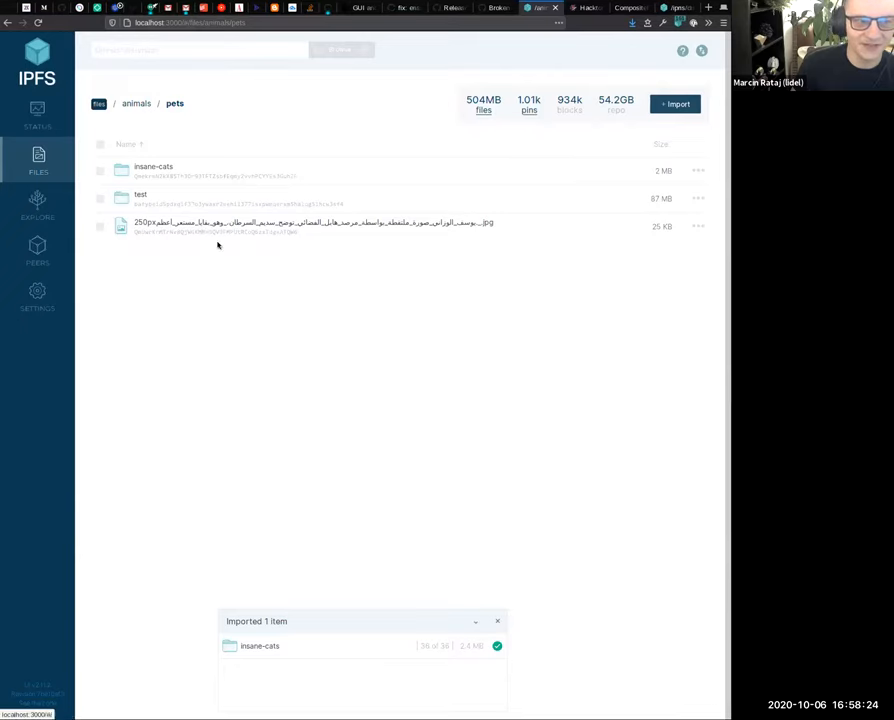
{"action": "mouse_move", "coordinate": [506, 536]}
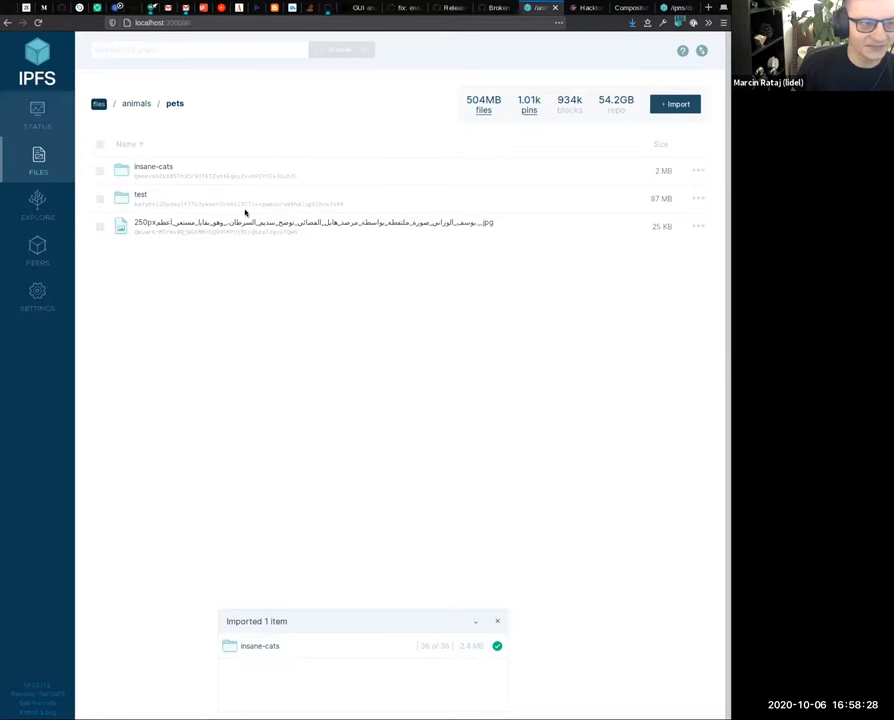
- Show the Status page: connected to IPFS, hosting 54.2 GB, 160 peers discovered
{"action": "left_click", "coordinate": [37, 110]}
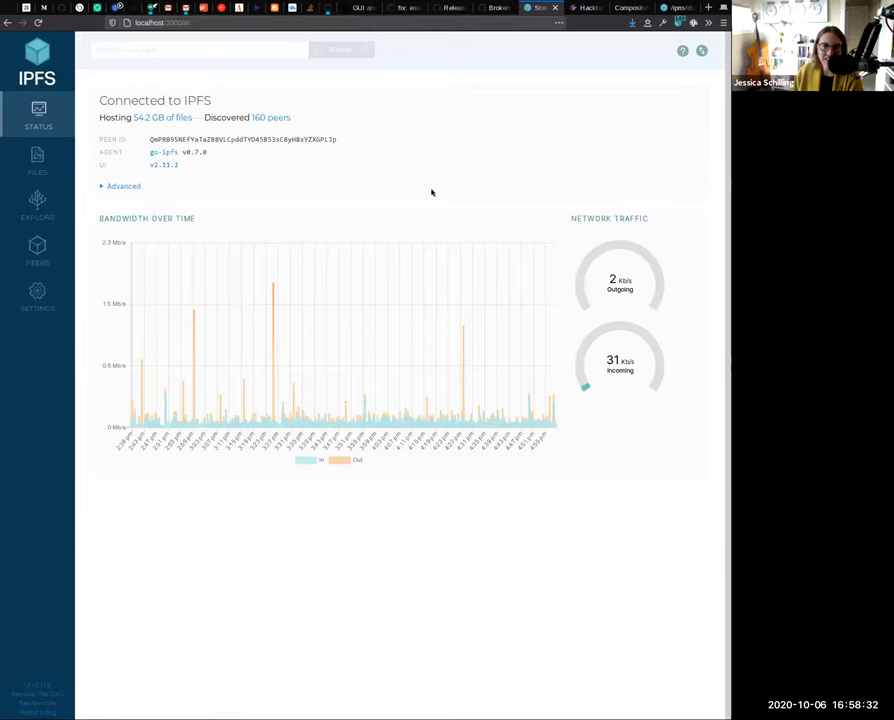
{"action": "mouse_move", "coordinate": [256, 210]}
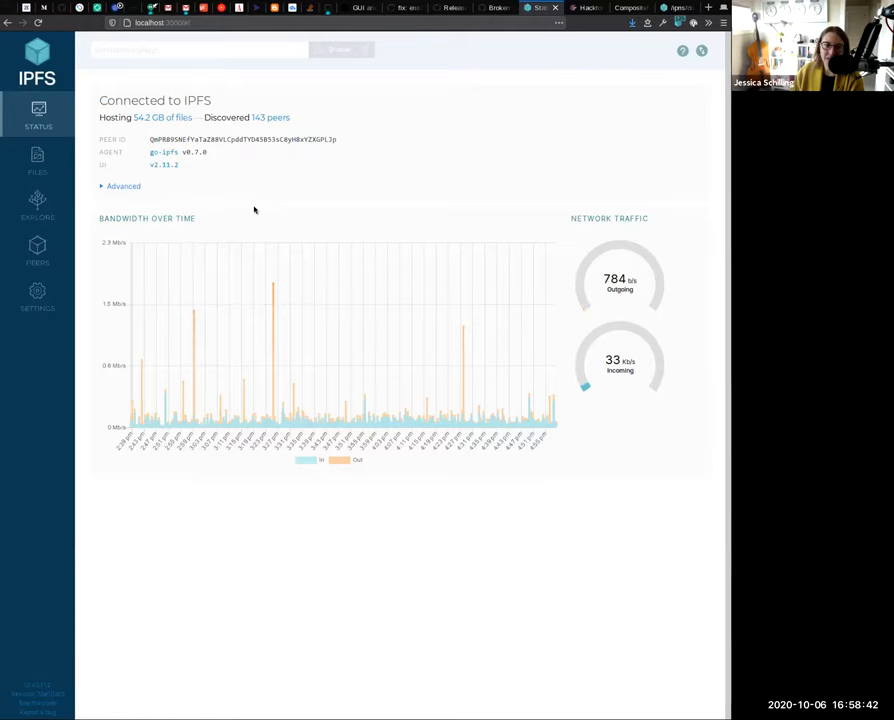
{"action": "mouse_move", "coordinate": [259, 190]}
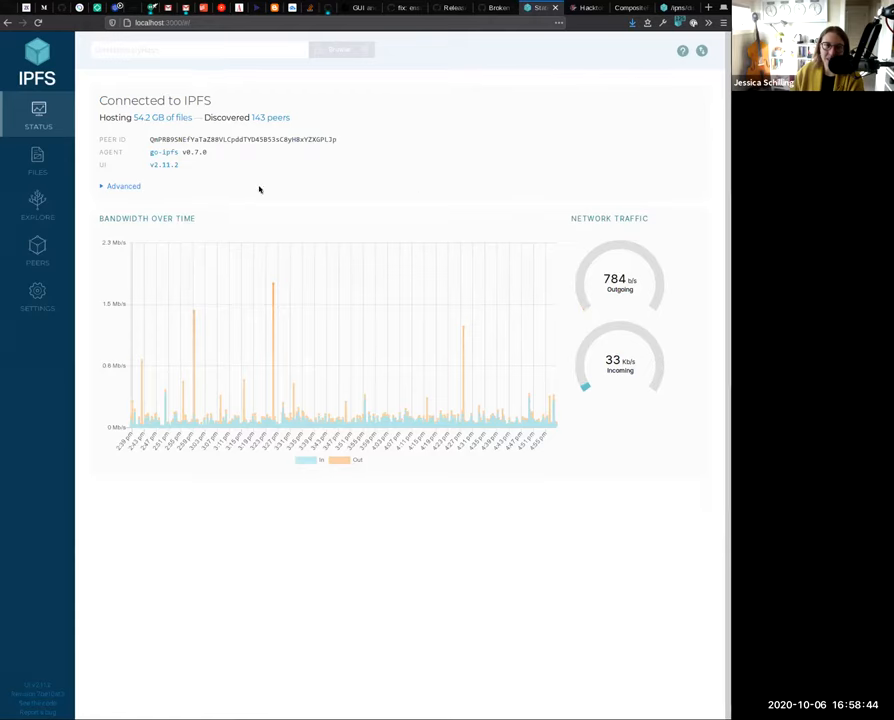